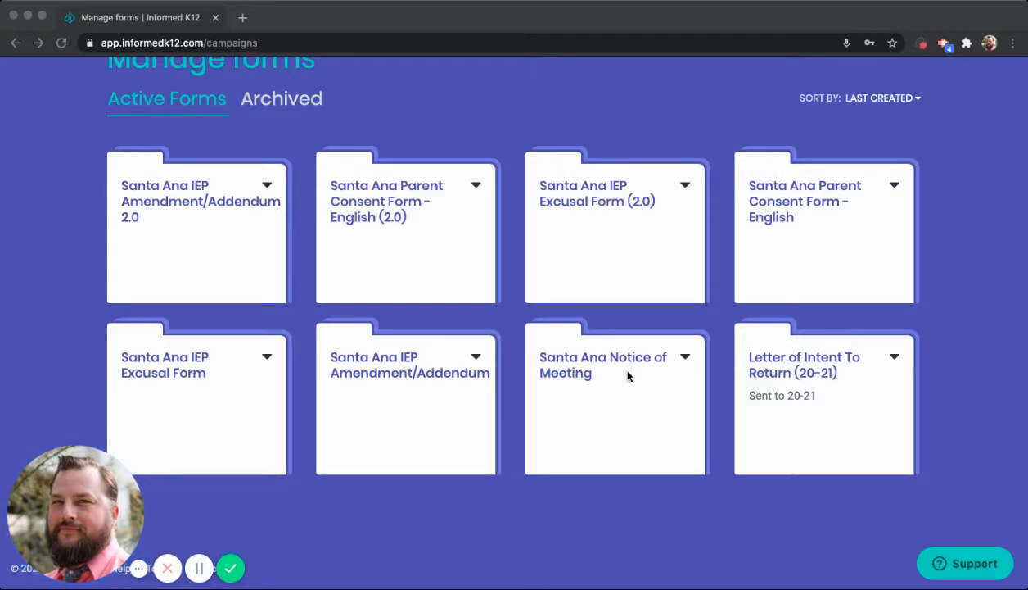
pyautogui.moveTo(219, 197)
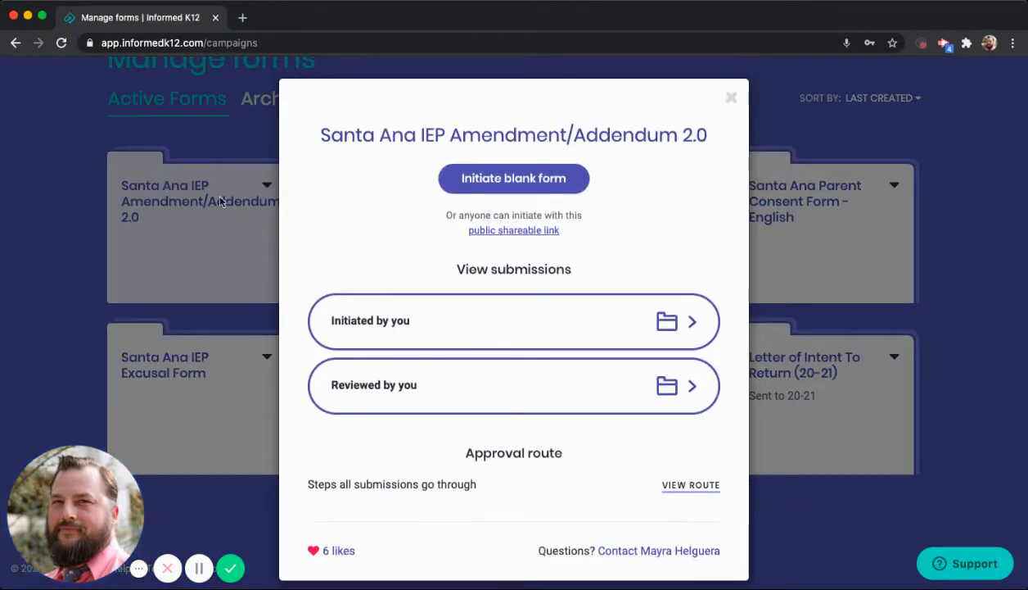
# Start a blank Santa Ana IEP Amendment/Addendum 2.0 form from its card
pyautogui.click(514, 177)
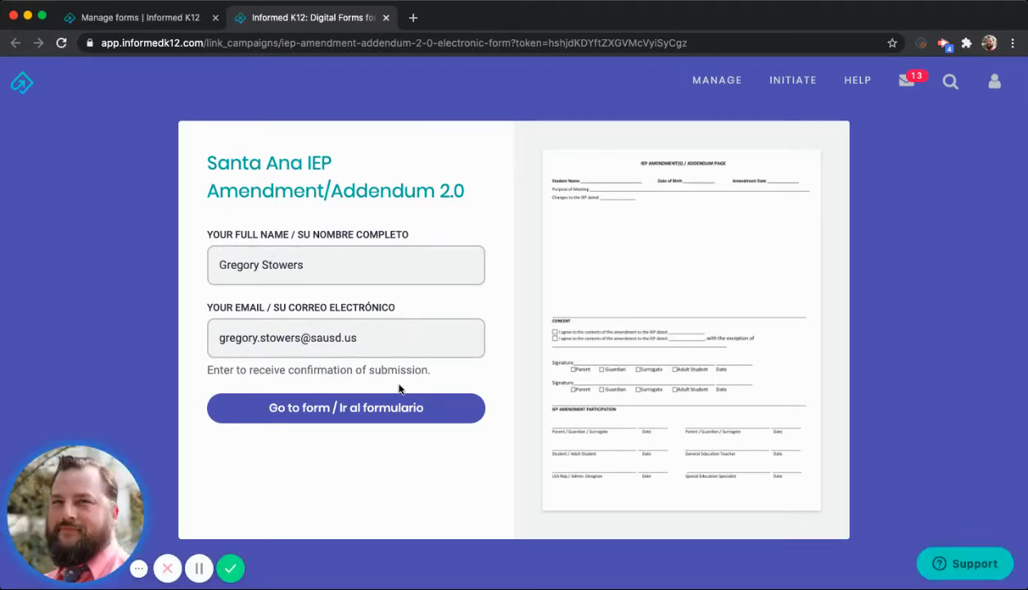
# Enter student name Test and set Date of Birth to 09/08/2020
pyautogui.click(345, 406)
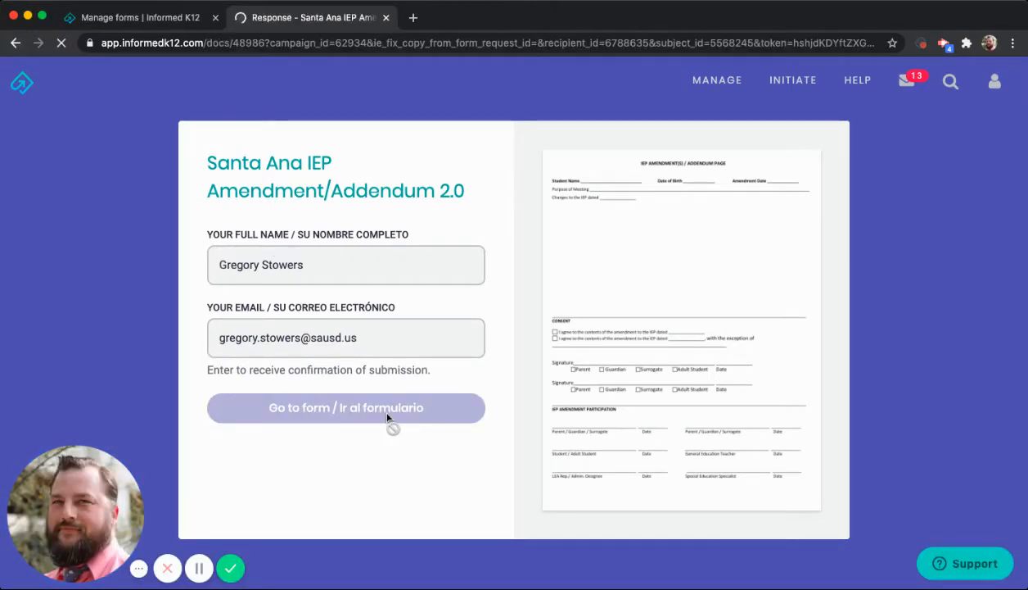
pyautogui.click(345, 407)
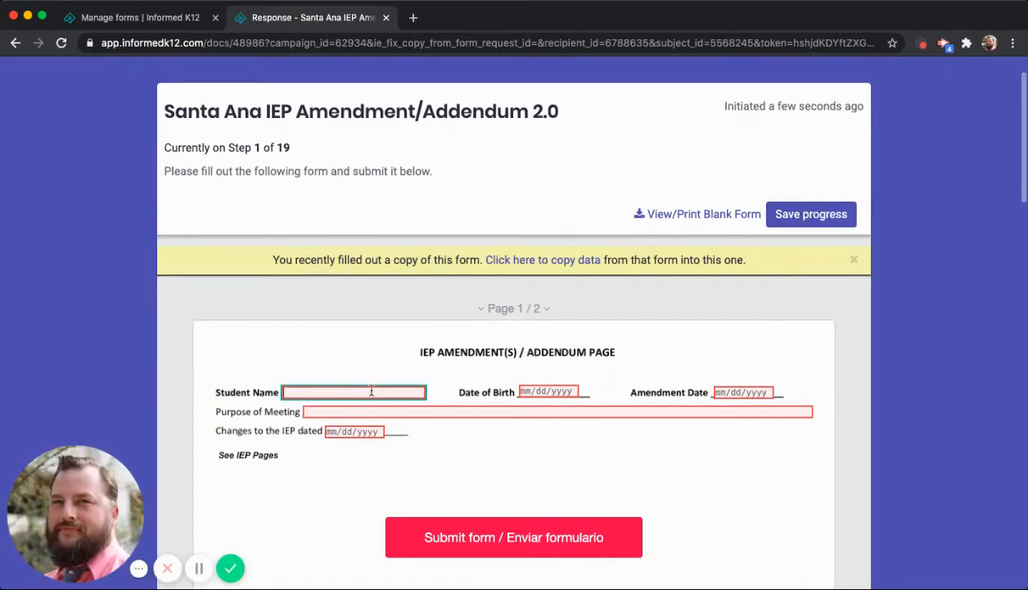
pyautogui.write('Test')
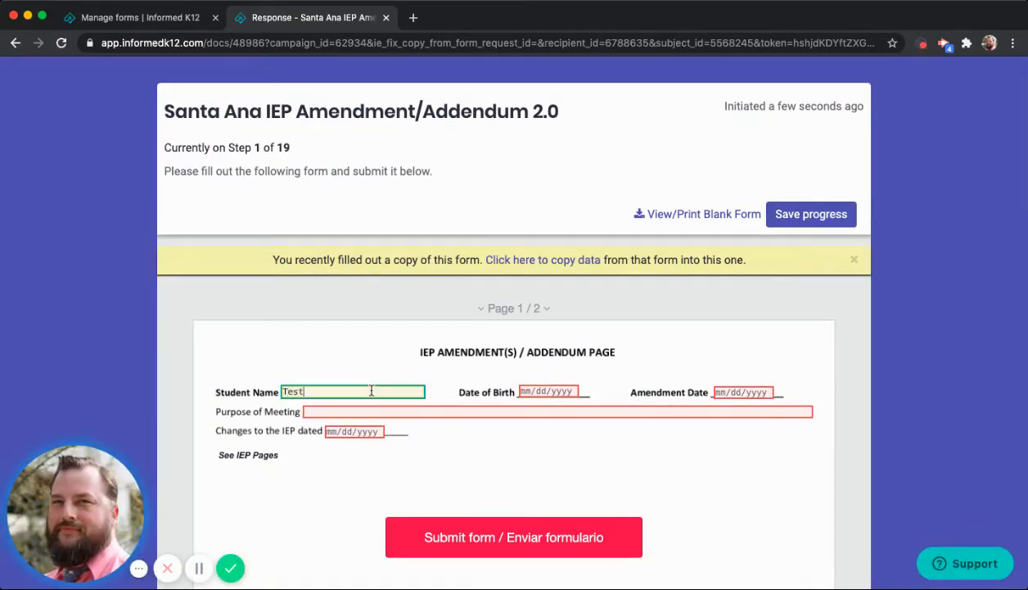
pyautogui.click(548, 392)
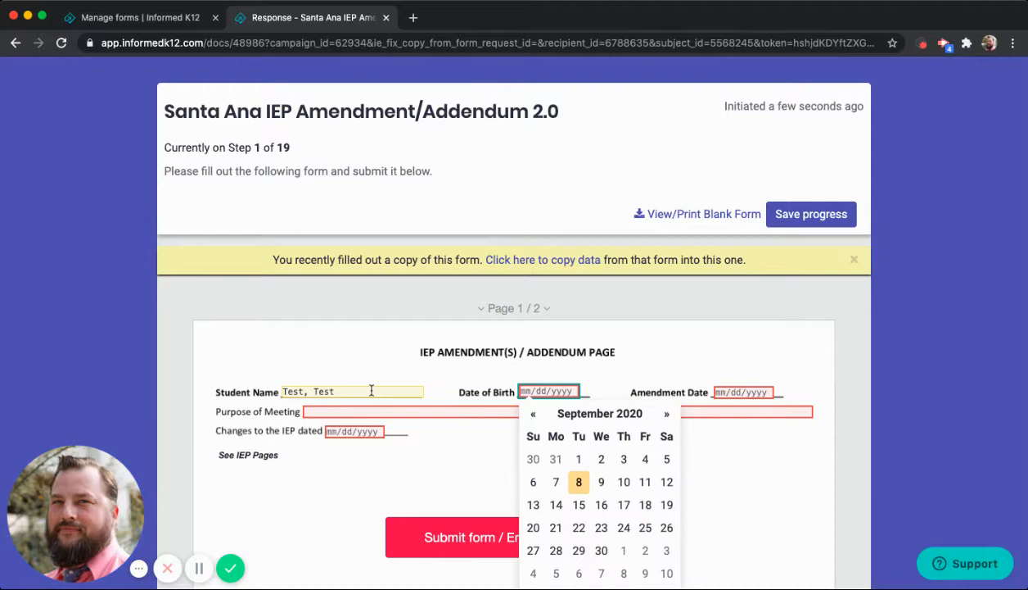
pyautogui.click(579, 481)
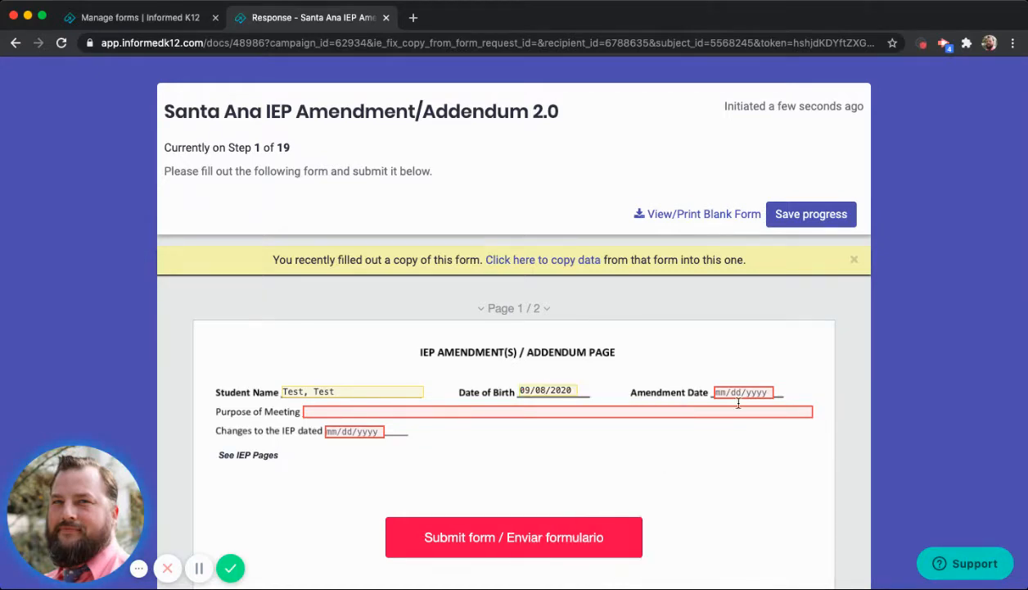
# Set Amendment Date 09/08/2020, purpose Continuation, and IEP dated 09/07/2020
pyautogui.click(740, 393)
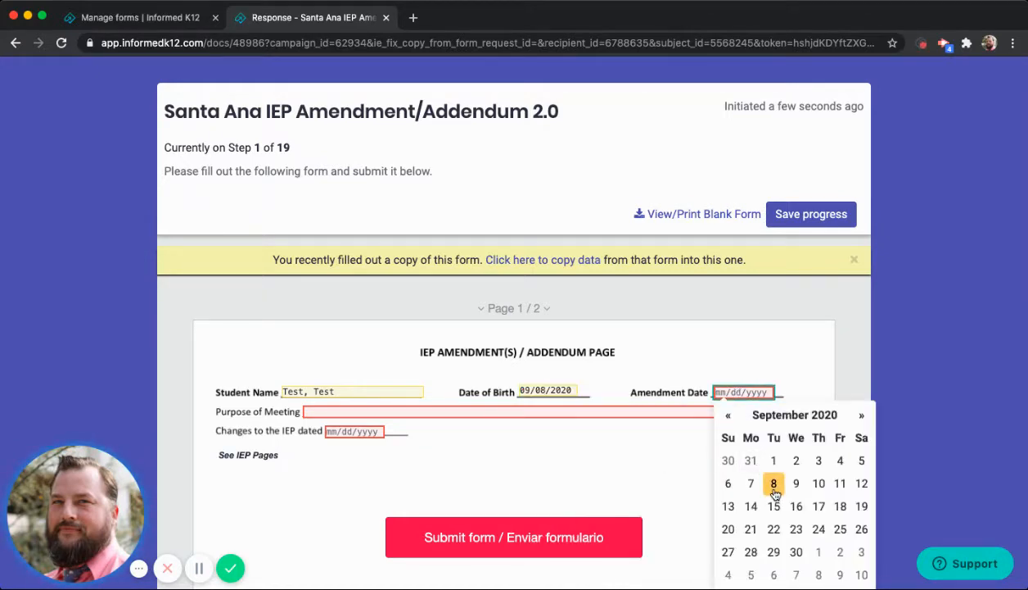
pyautogui.click(773, 481)
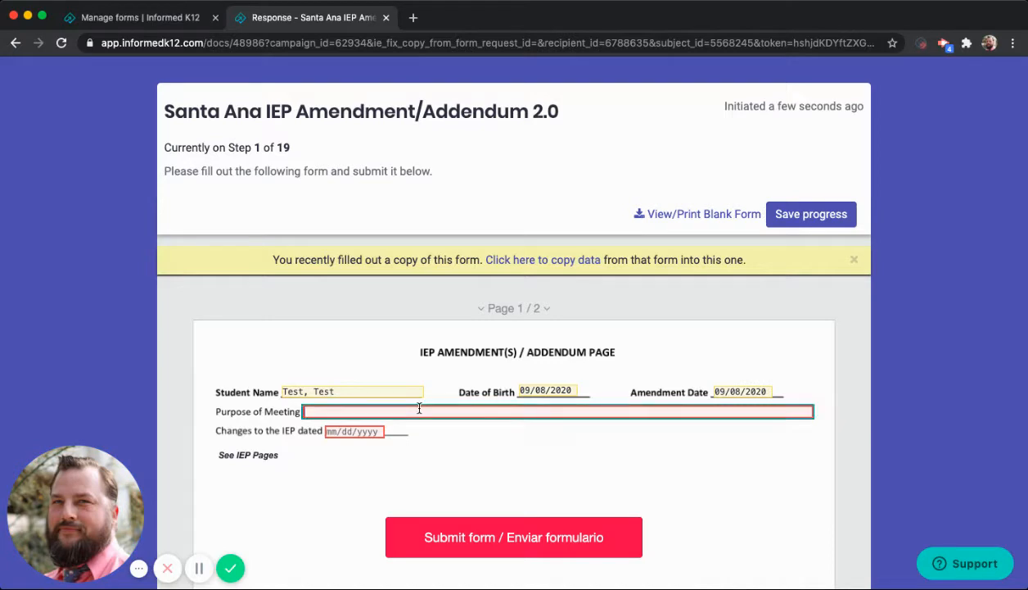
pyautogui.write('Continu')
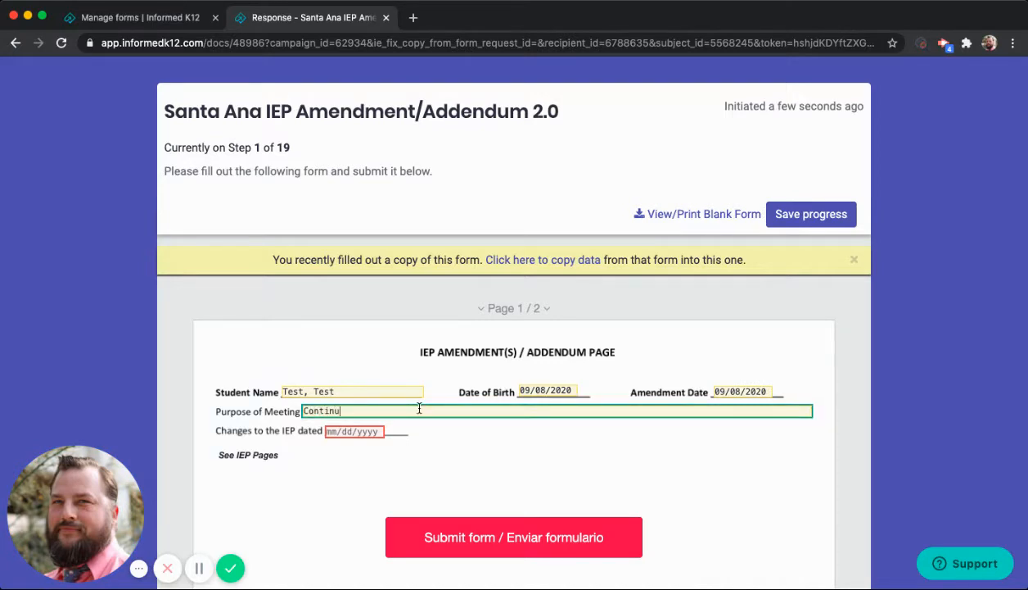
pyautogui.write('ation')
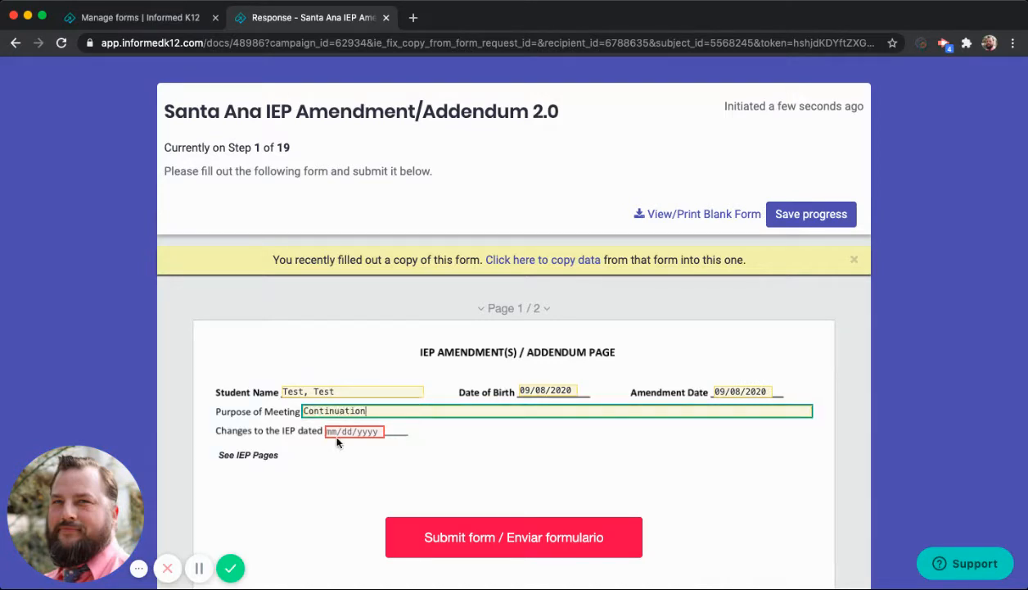
pyautogui.write('09/07/2020')
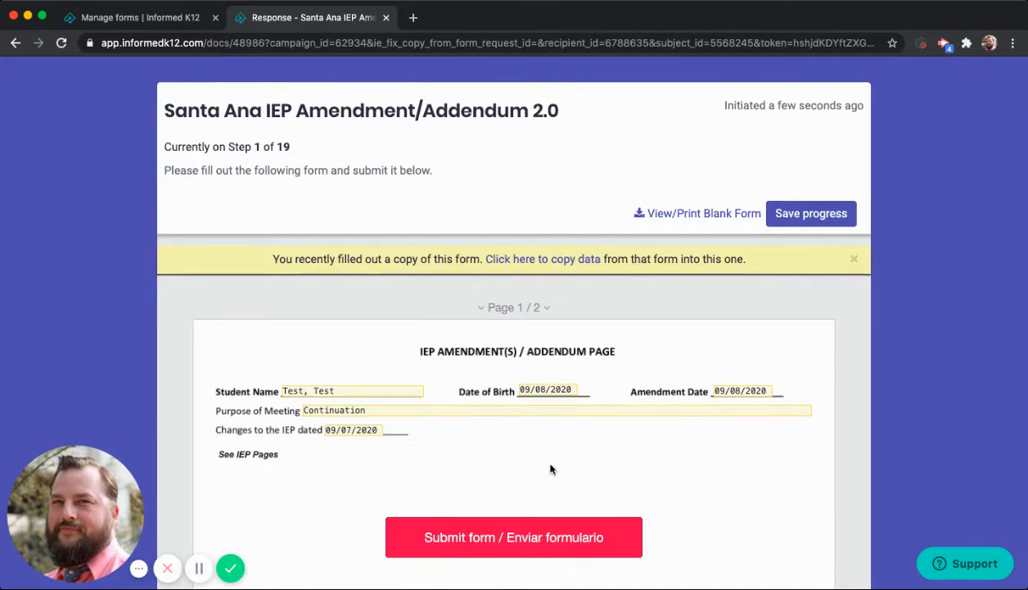
pyautogui.scroll(-3)
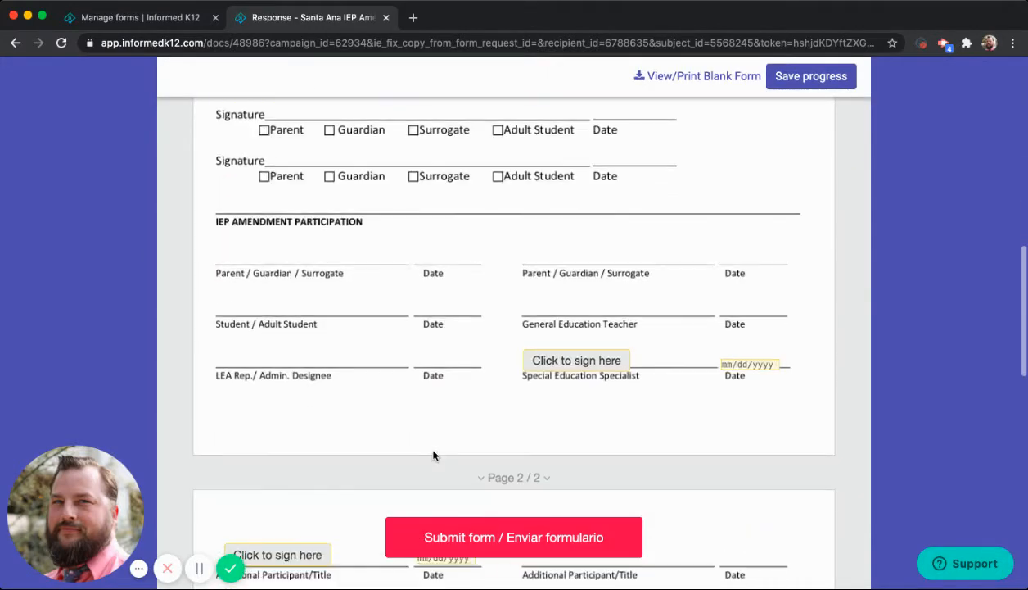
pyautogui.click(576, 361)
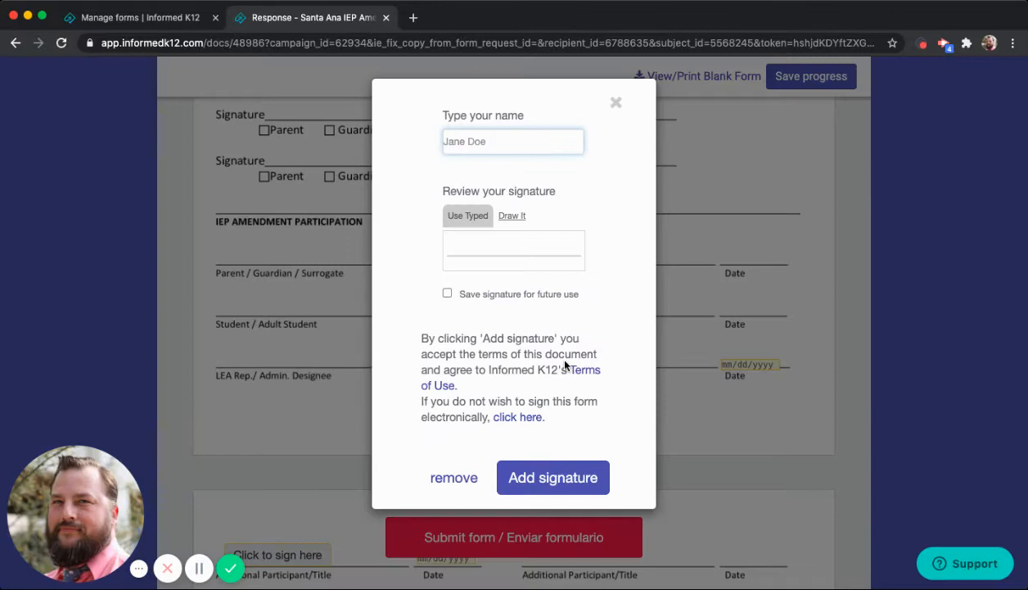
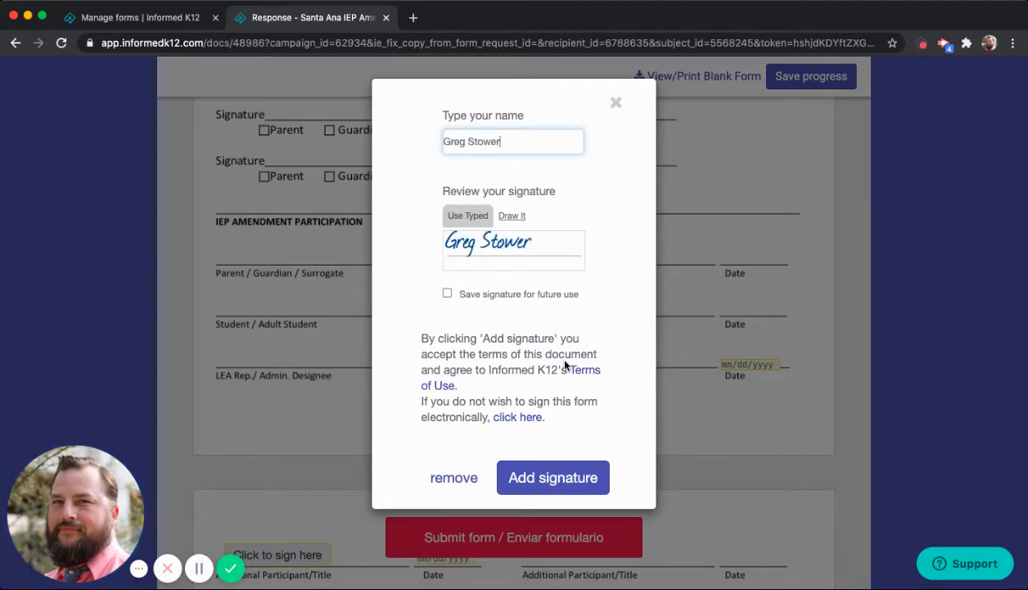
pyautogui.click(554, 478)
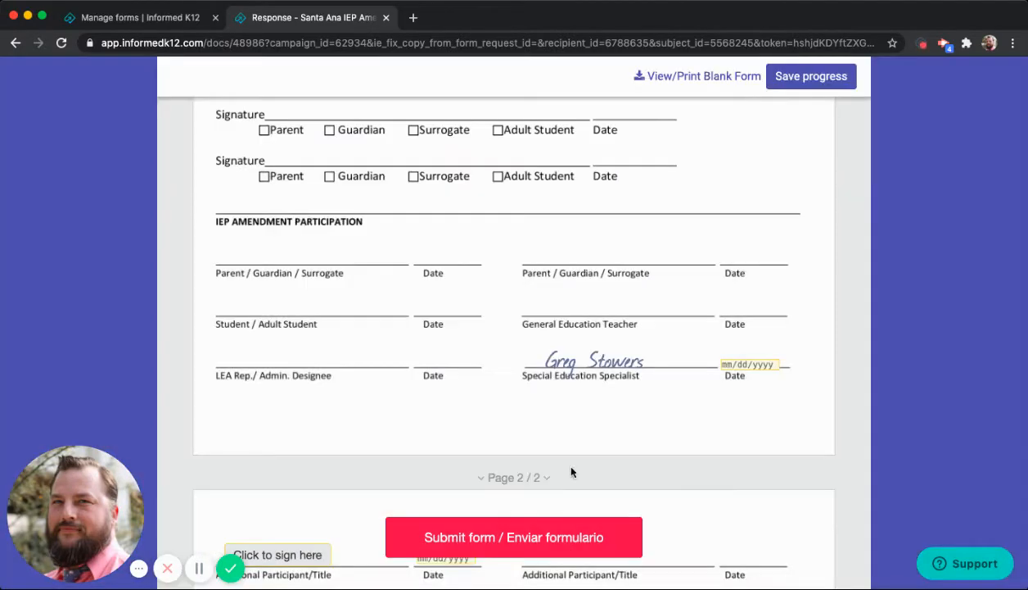
pyautogui.click(747, 364)
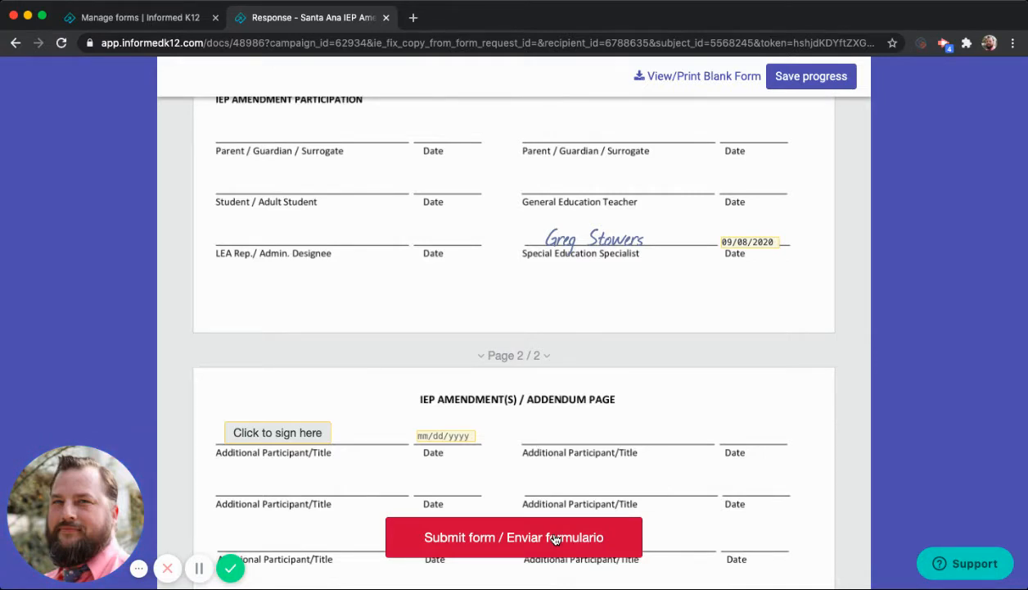
# Submit the completed amendment form and reach the approvers routing page
pyautogui.click(514, 537)
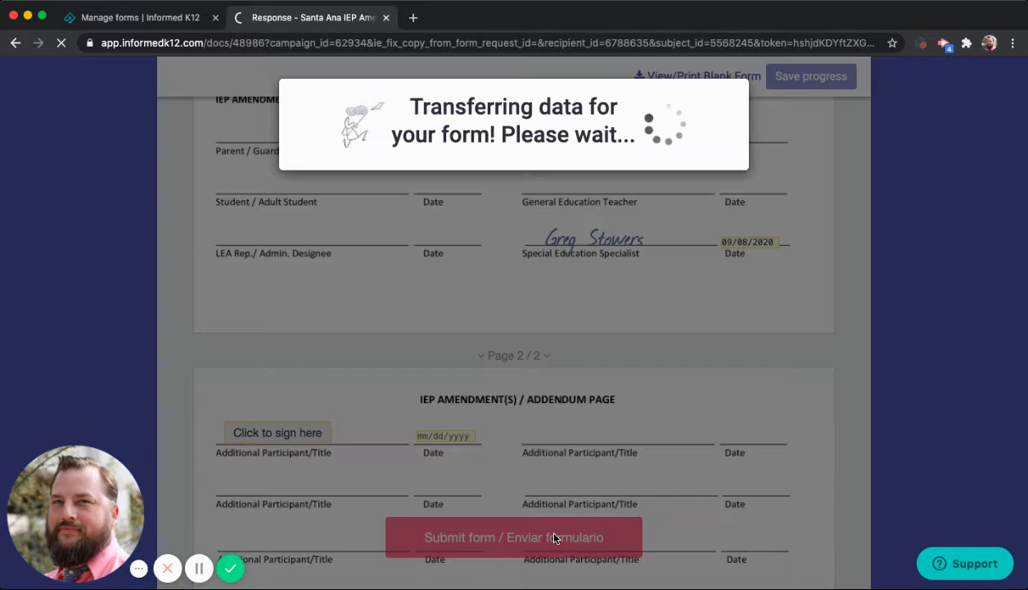
pyautogui.click(514, 537)
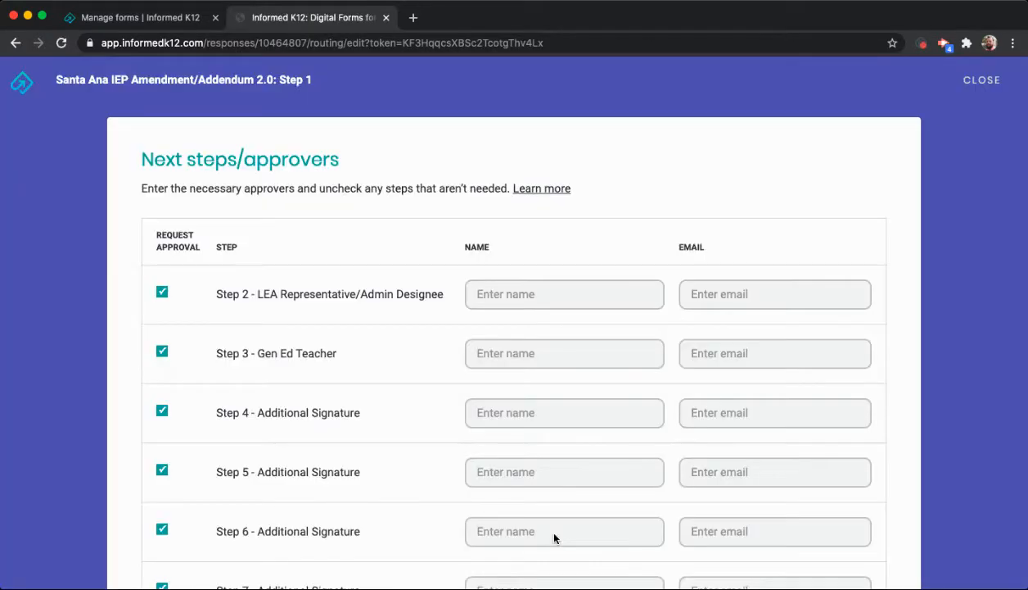
pyautogui.scroll(-3)
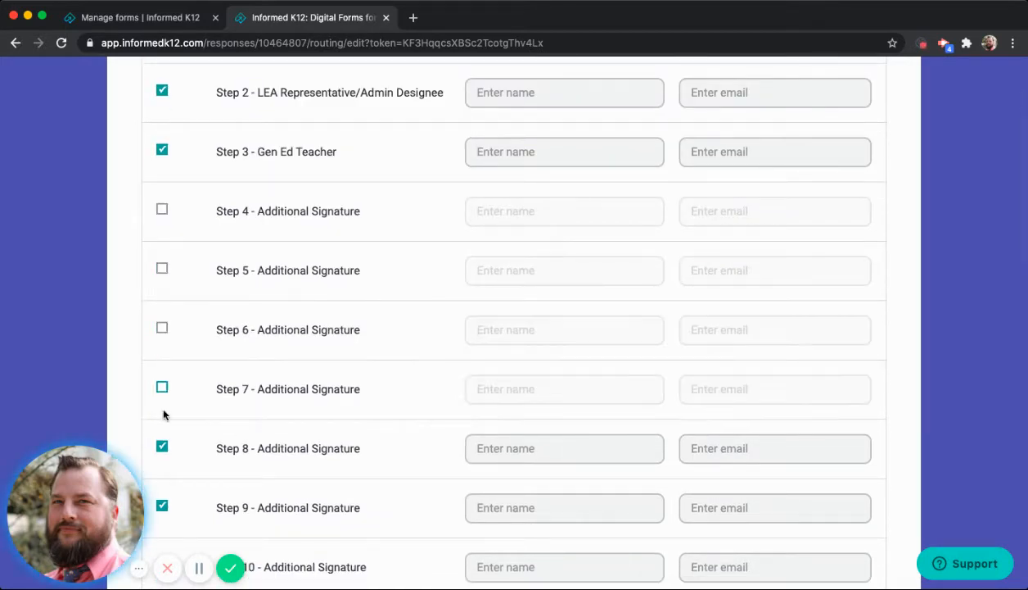
pyautogui.scroll(-3)
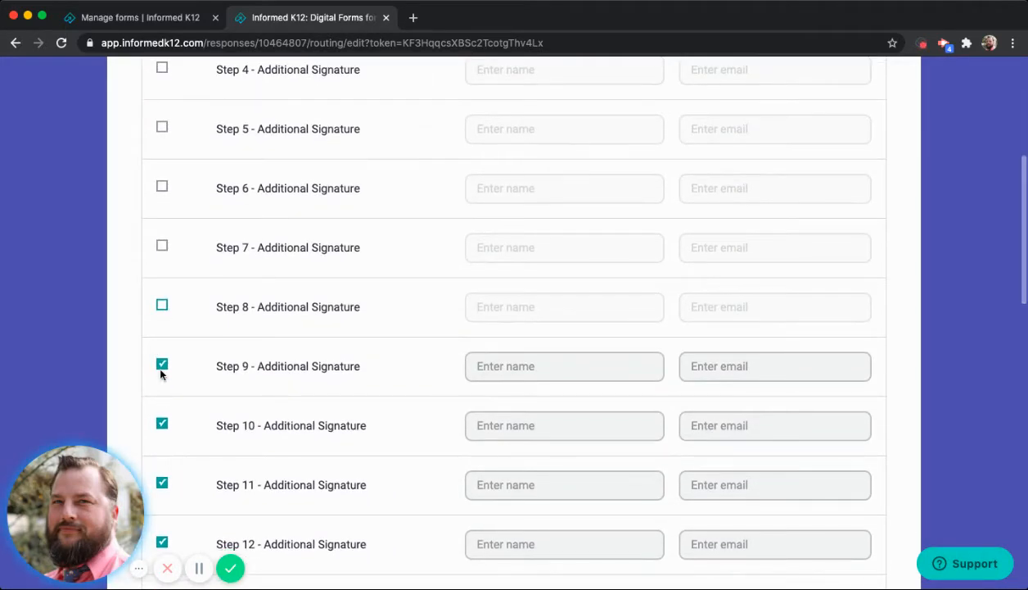
# Untick Additional Signature steps 4–15 and Parent 2 in the approvers list
pyautogui.scroll(-3)
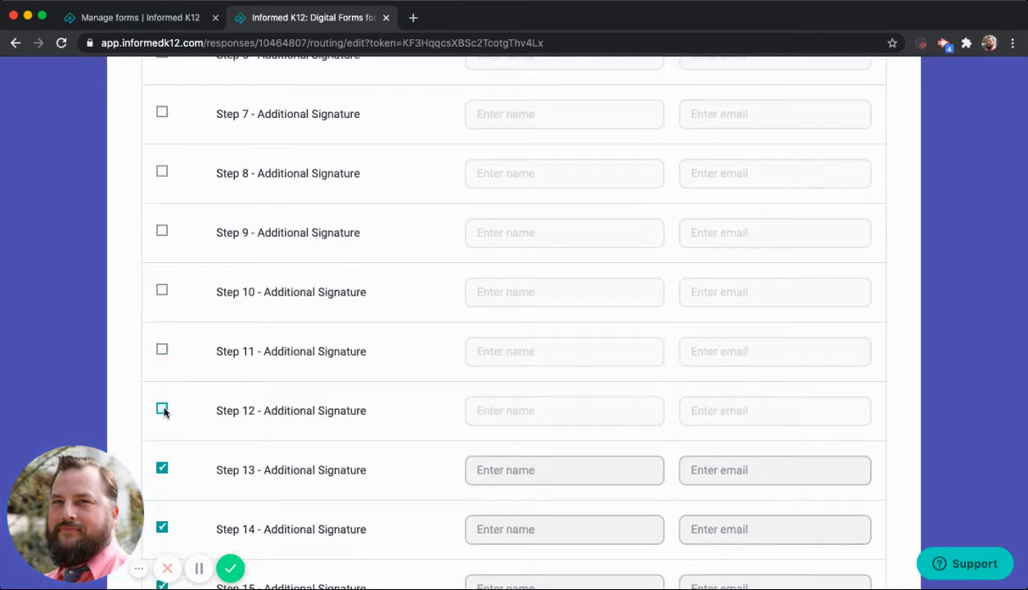
pyautogui.scroll(-3)
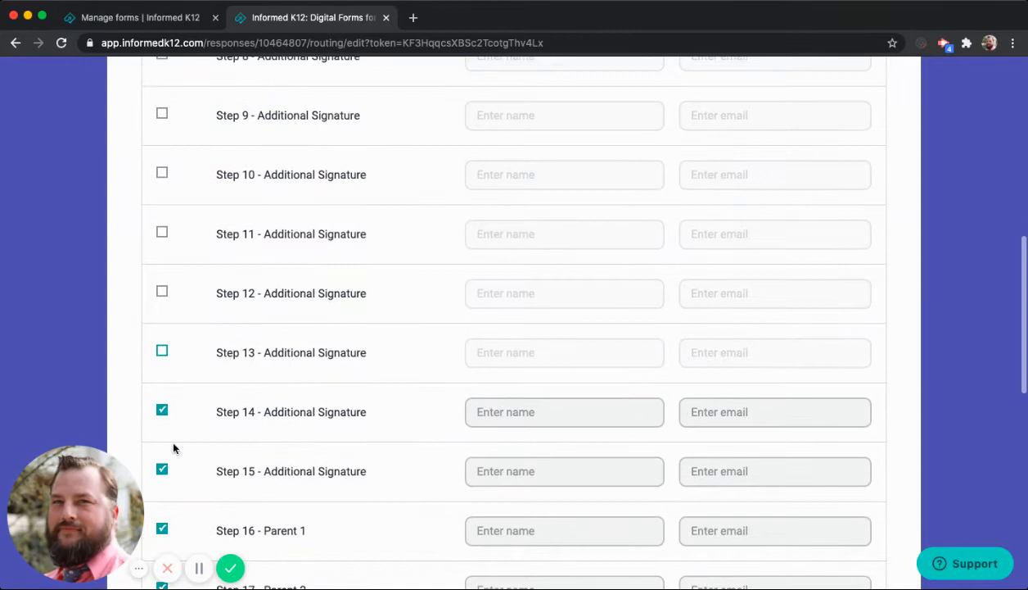
pyautogui.scroll(-3)
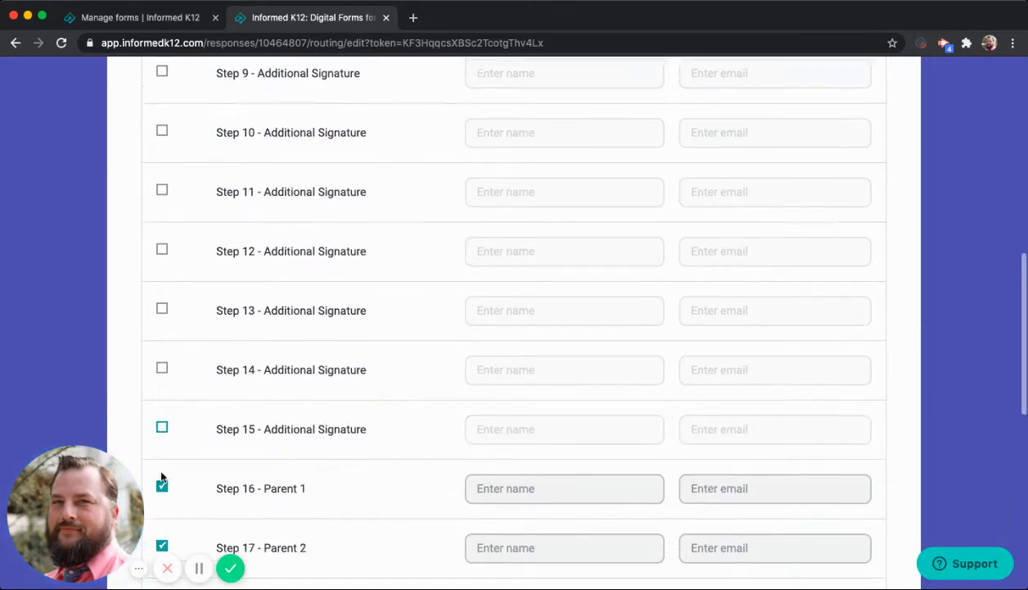
pyautogui.scroll(-3)
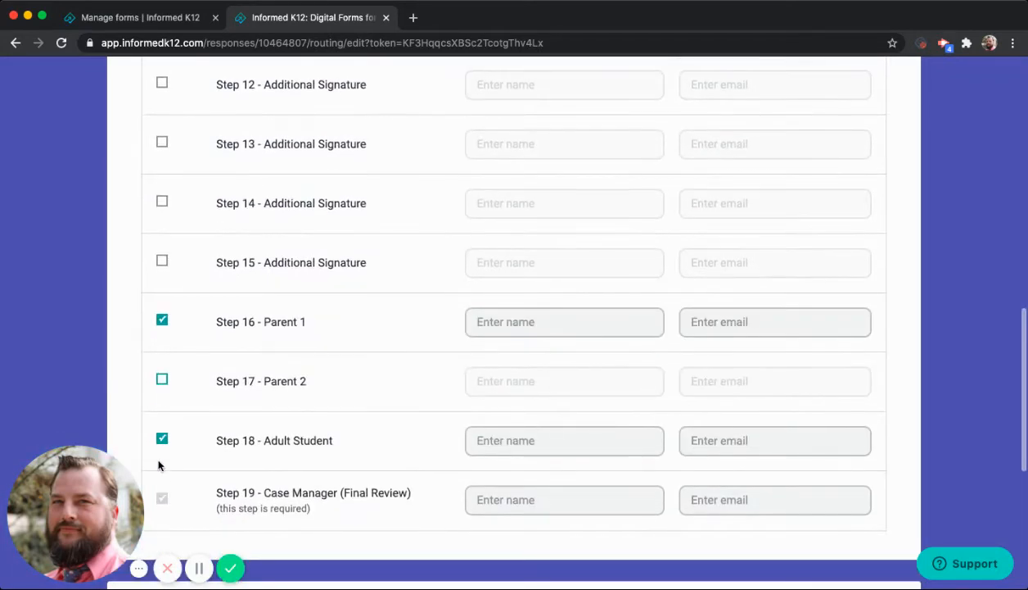
pyautogui.click(162, 439)
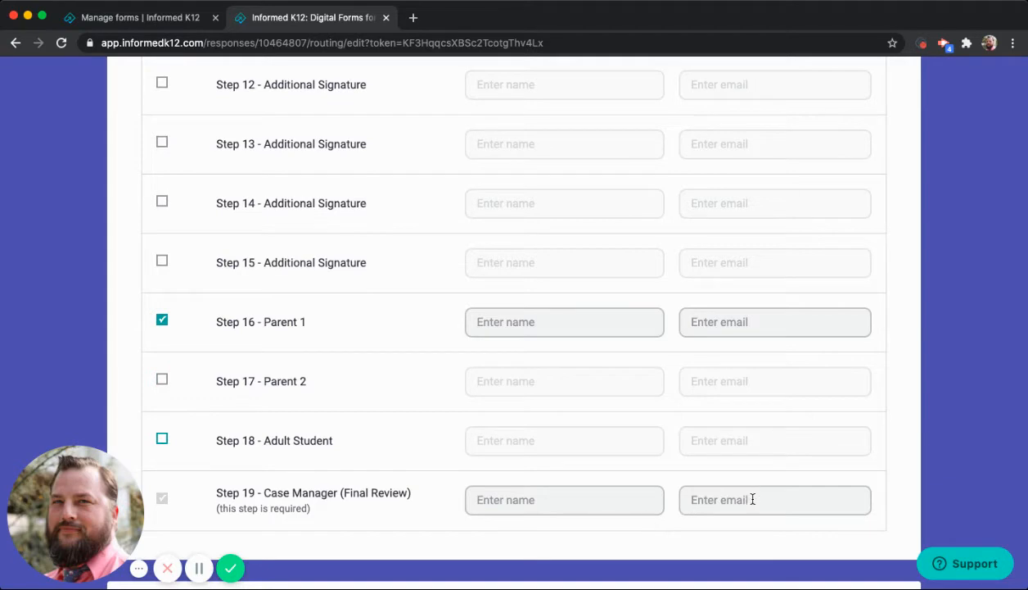
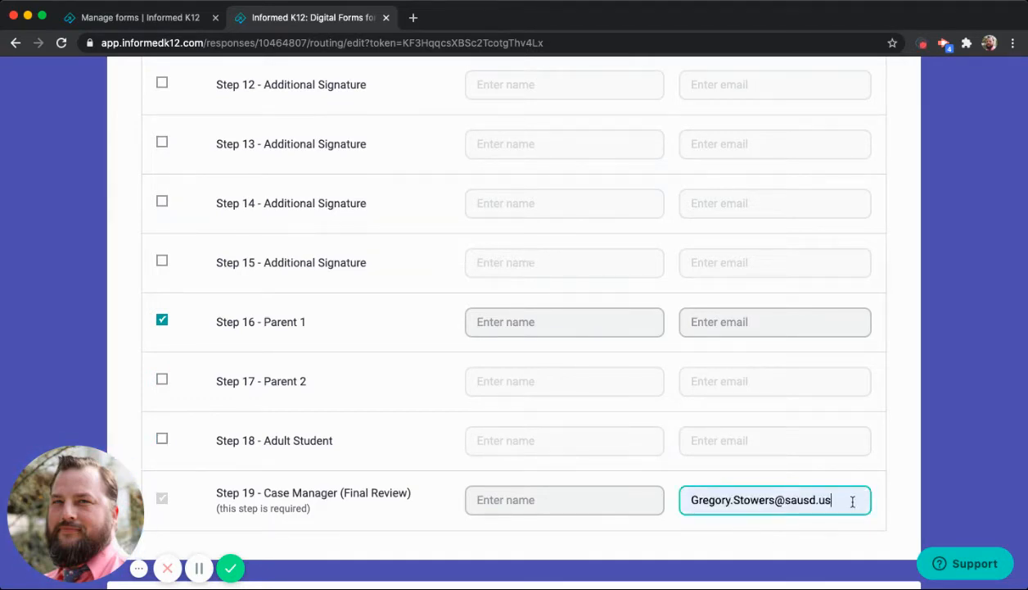
pyautogui.tripleClick(775, 500)
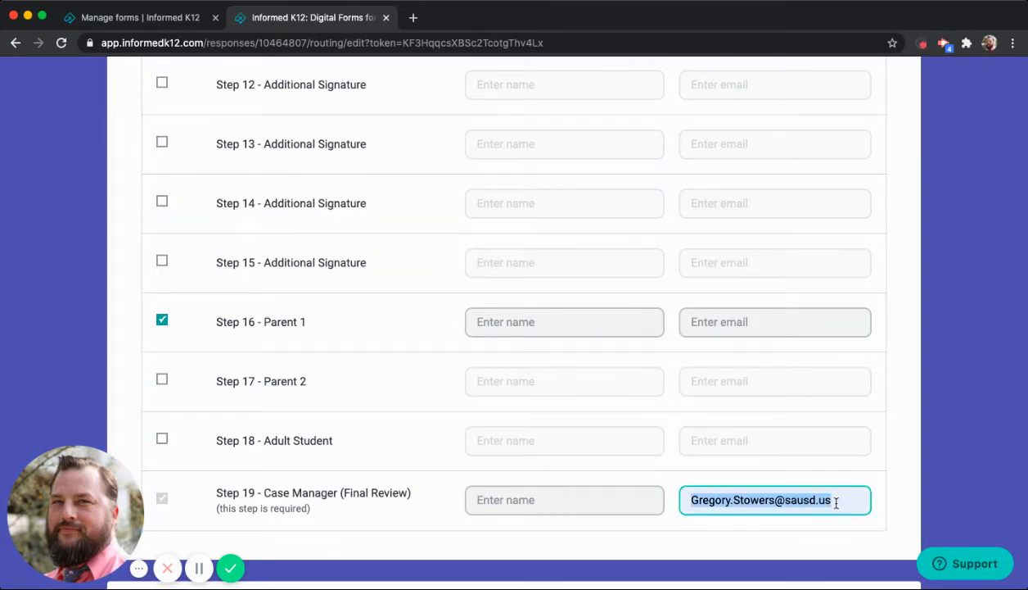
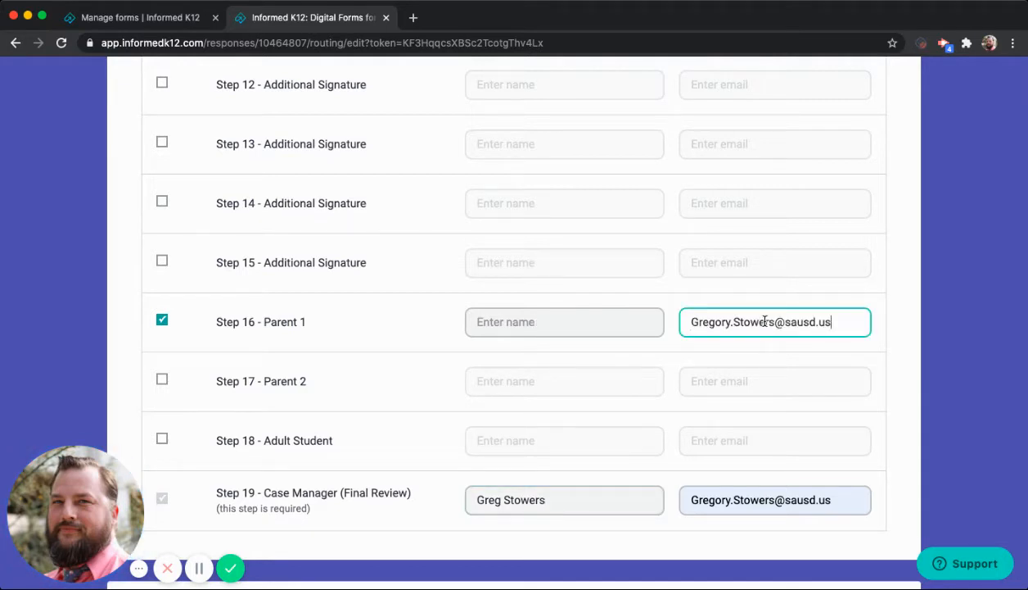
pyautogui.write('Tes')
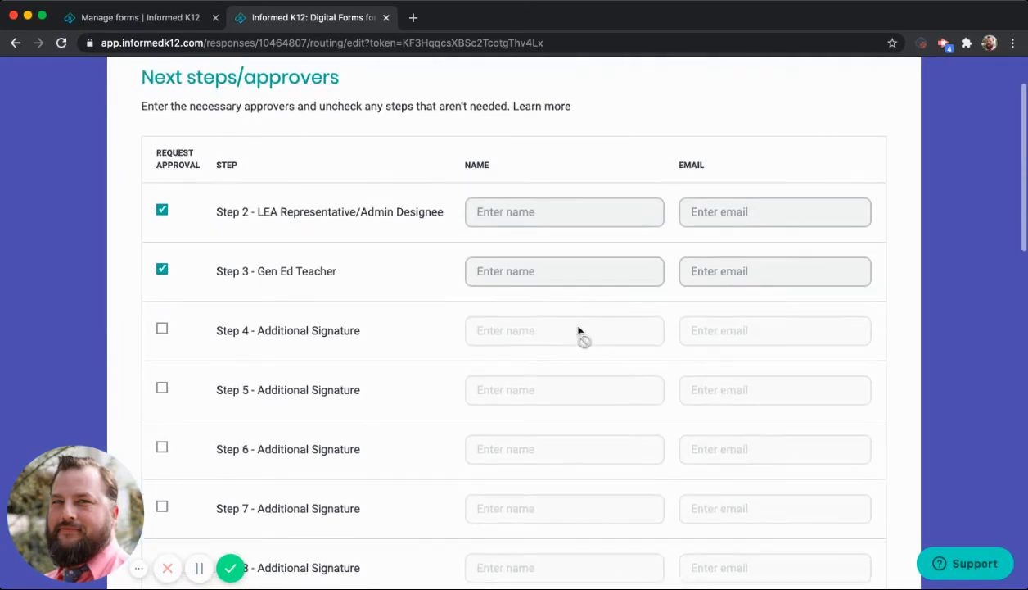
pyautogui.click(773, 211)
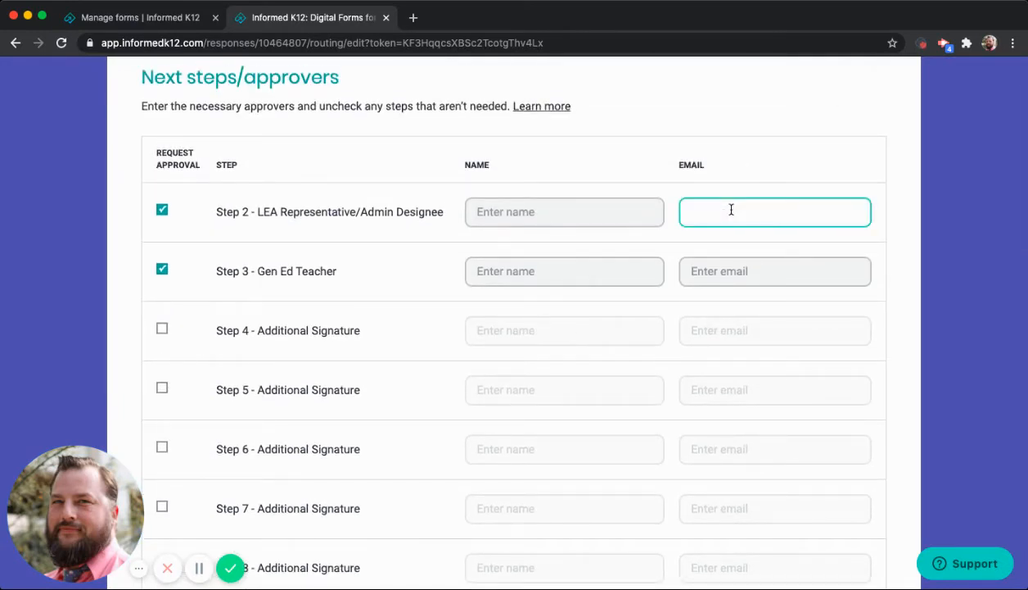
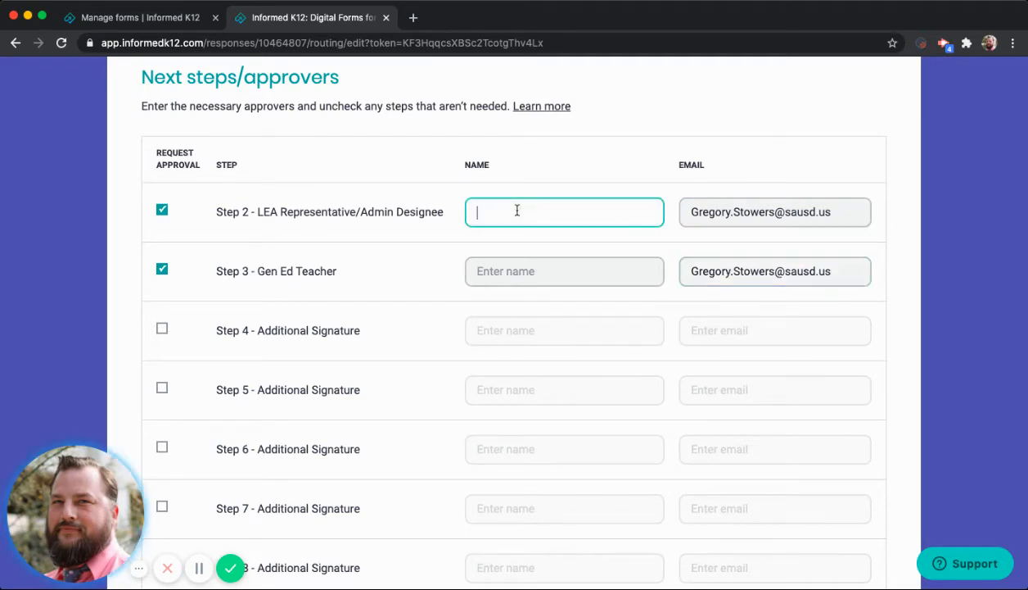
pyautogui.write('John Smith')
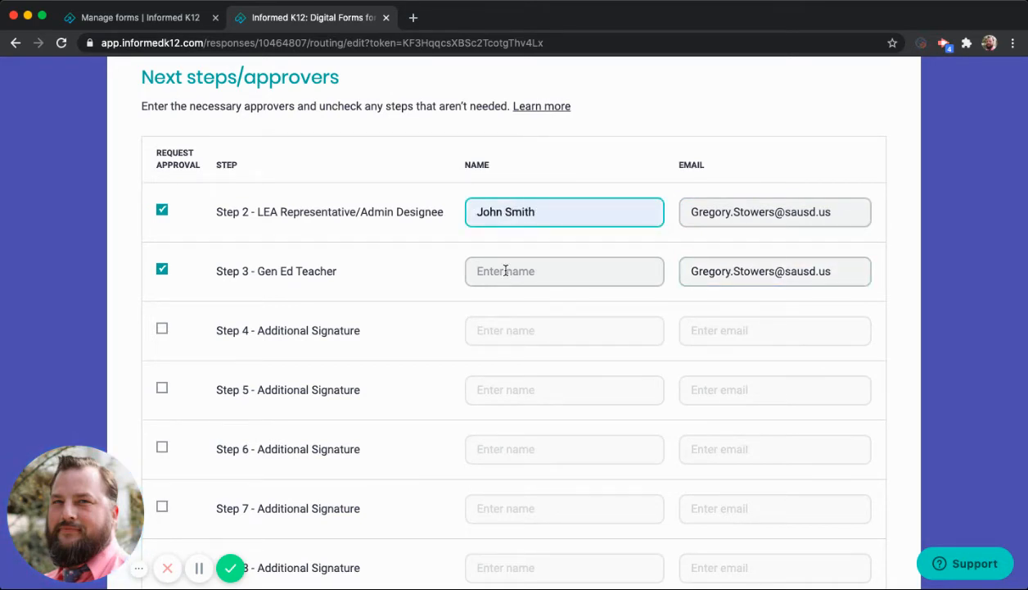
pyautogui.write('Test')
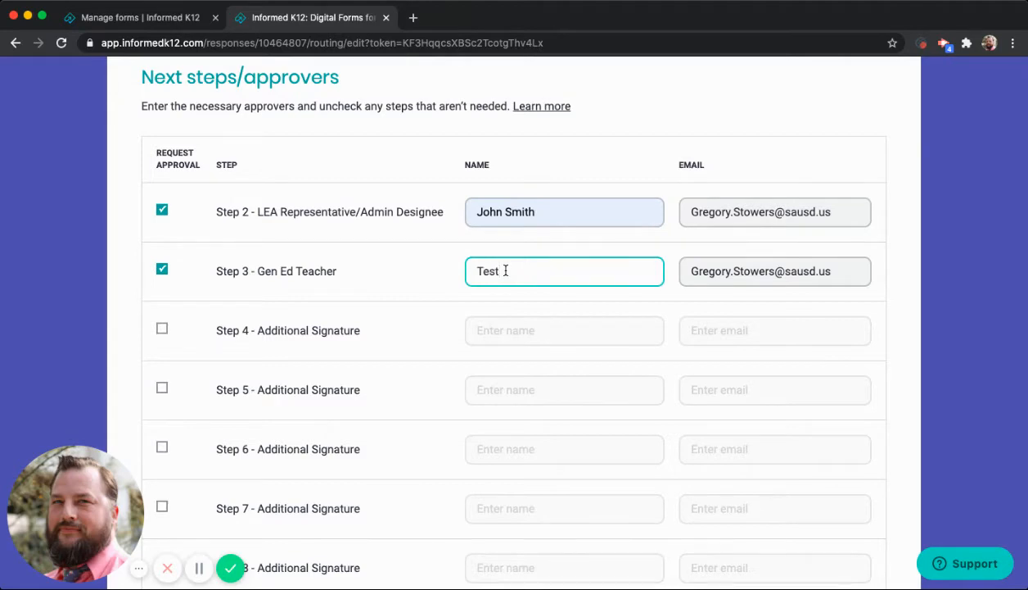
# Approve the form at Confirmation, routing it to the approvers, and reopen the submitted response
pyautogui.scroll(-3)
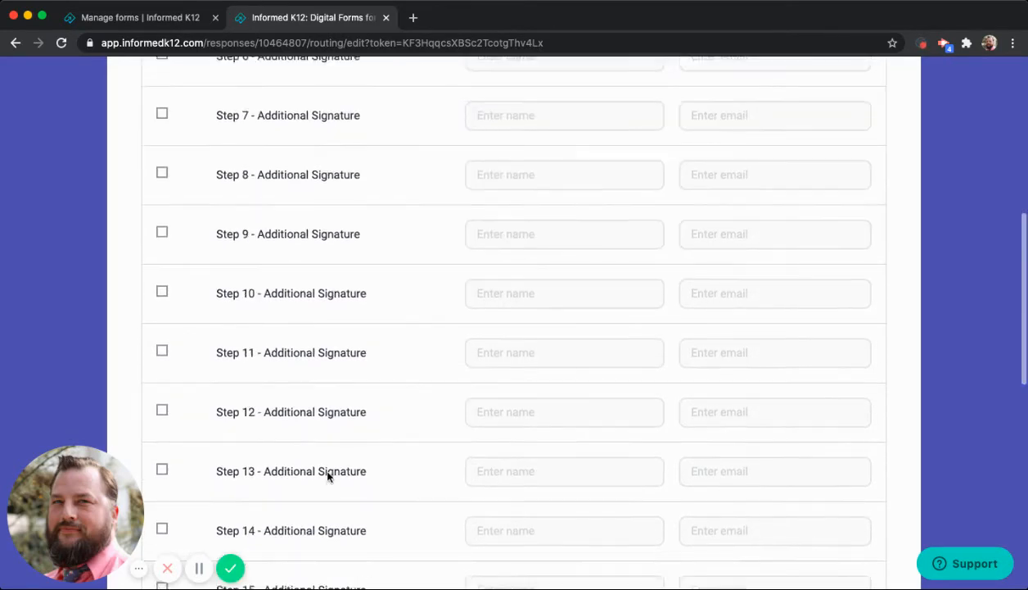
pyautogui.scroll(-3)
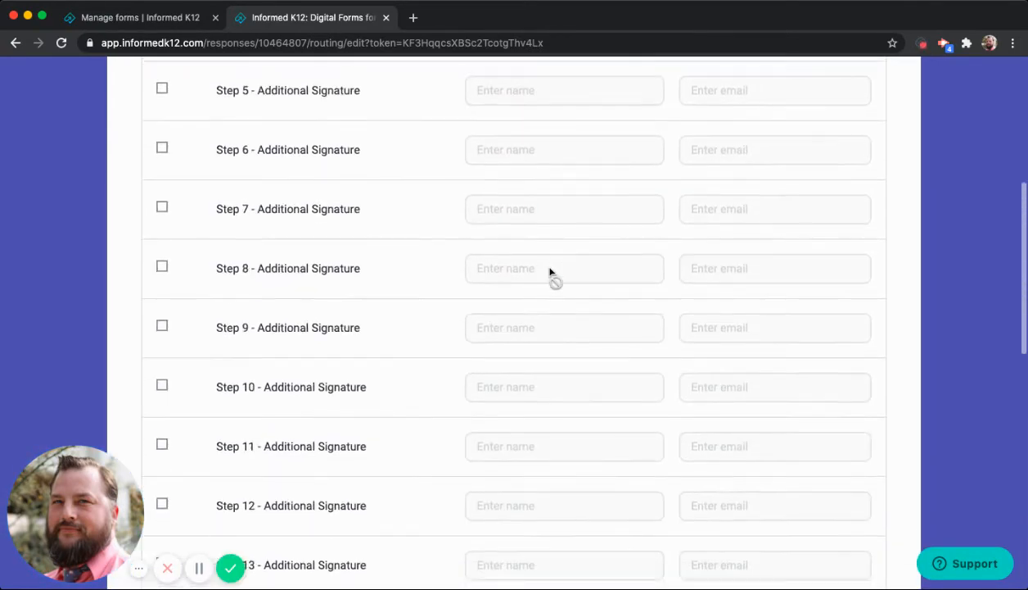
pyautogui.scroll(-3)
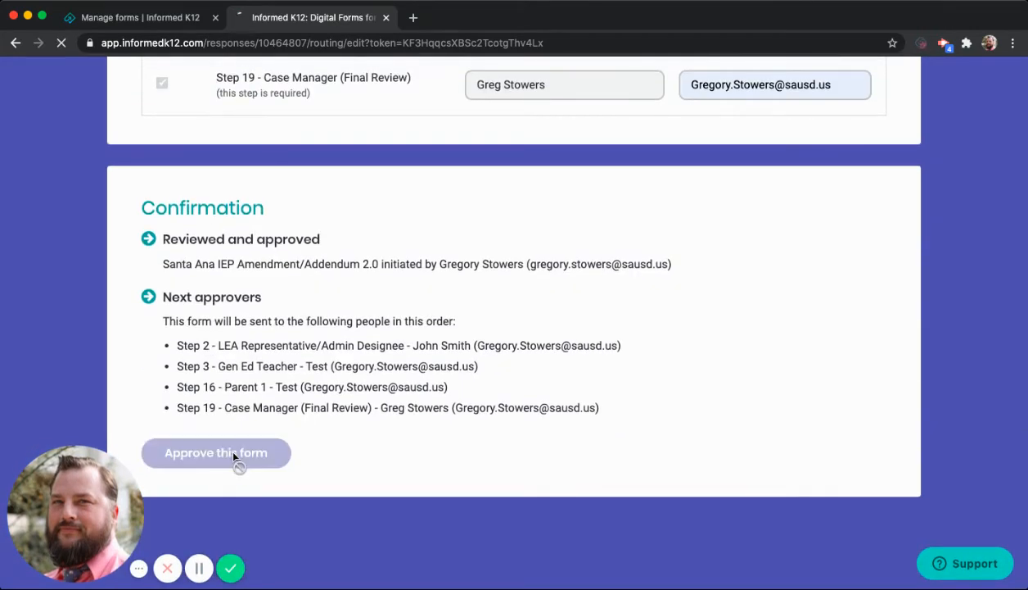
pyautogui.click(216, 452)
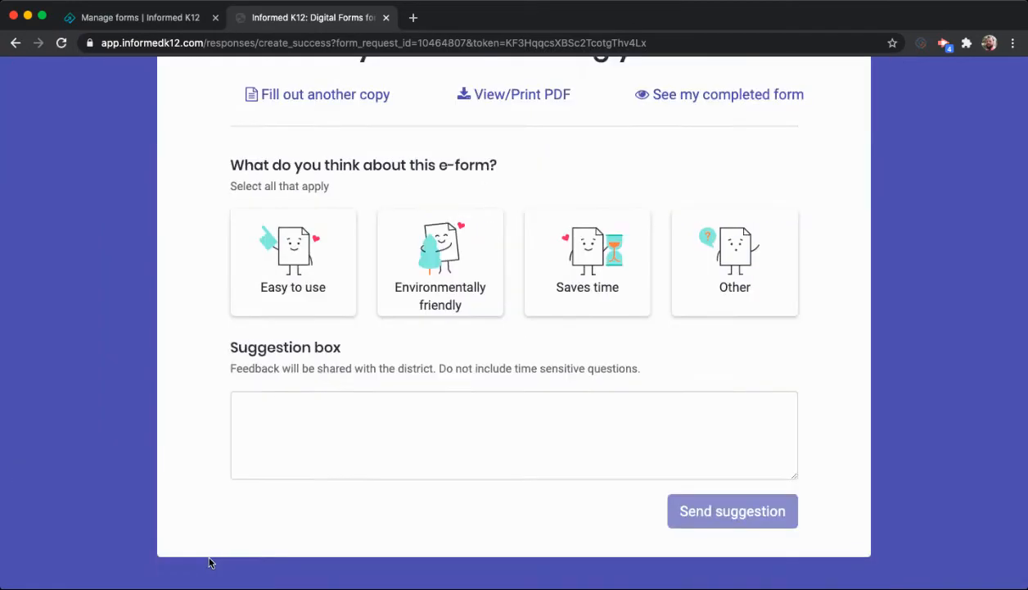
pyautogui.scroll(-3)
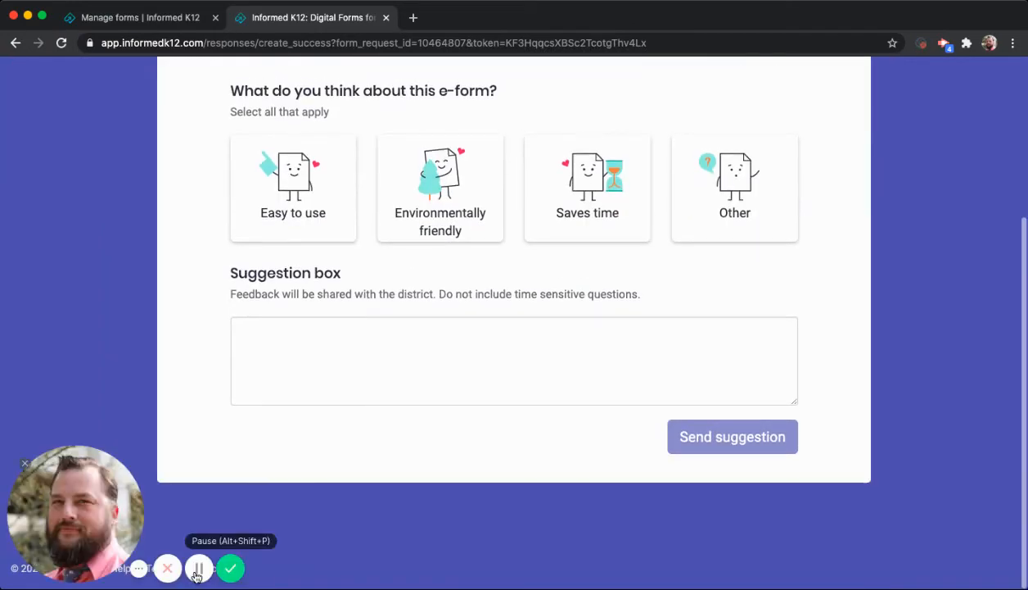
pyautogui.click(139, 16)
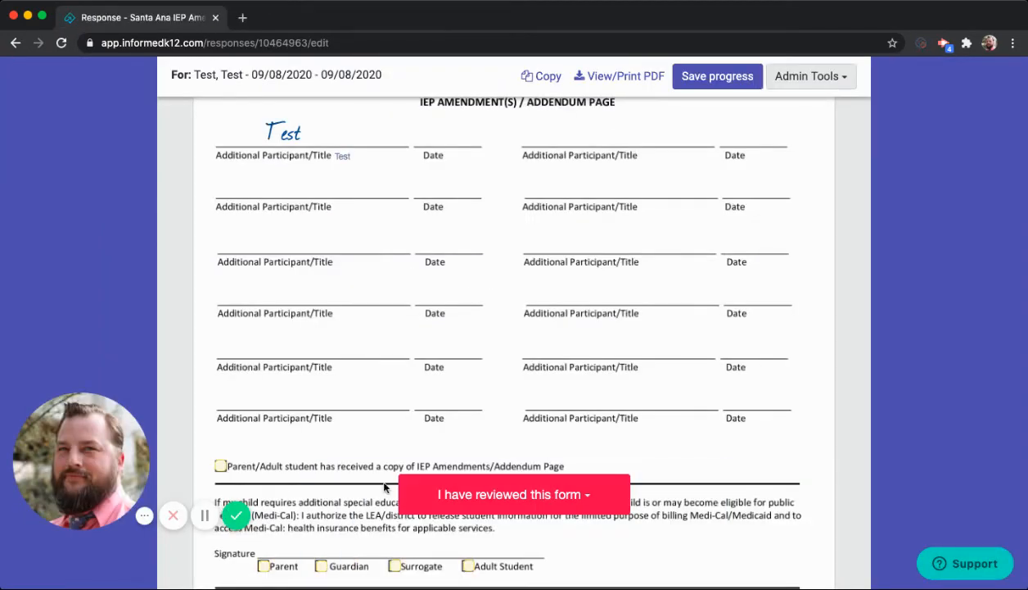
# Mark the reviewed signed response as complete via 'Complete this form'
pyautogui.scroll(-3)
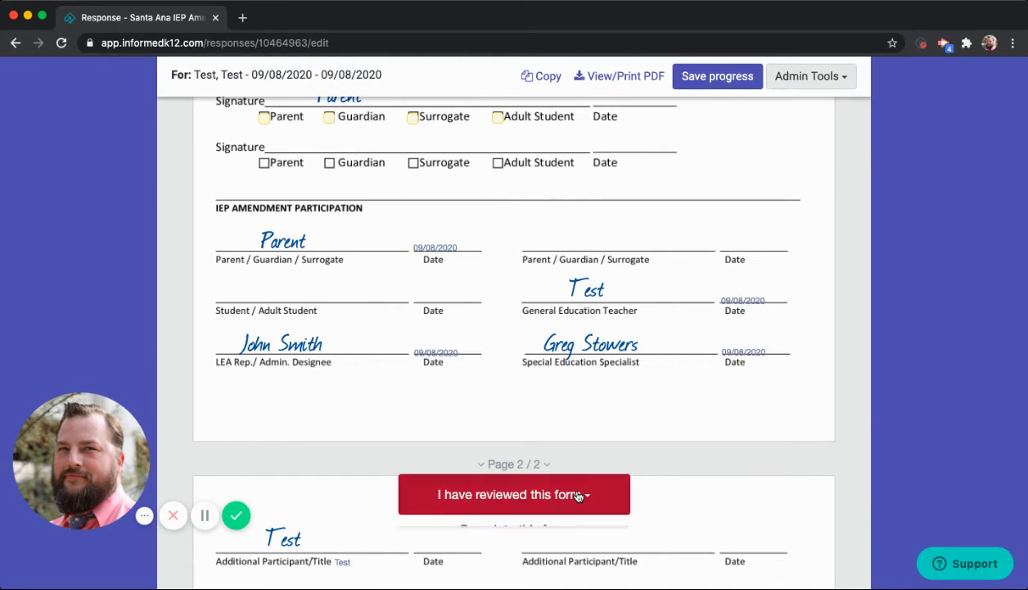
pyautogui.click(514, 494)
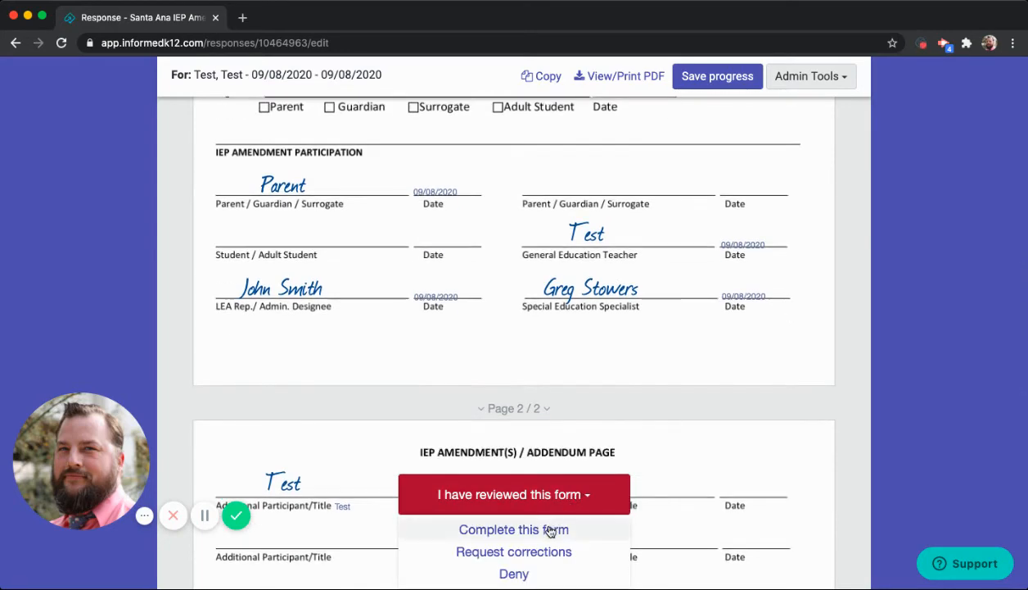
pyautogui.click(514, 529)
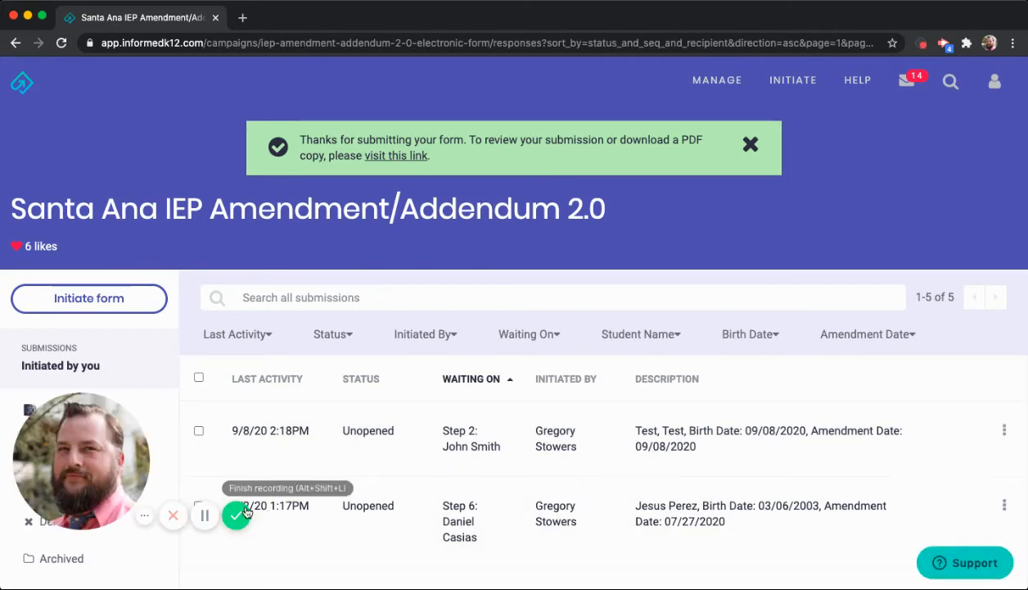
# Open the submission's PDF from the confirmation link and download it as Test.pdf
pyautogui.click(396, 156)
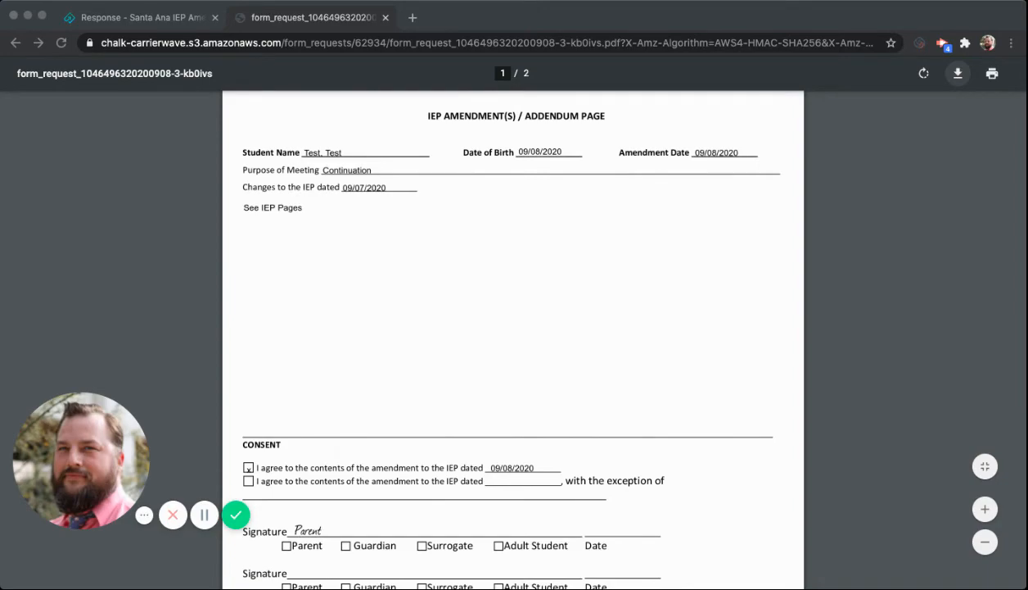
pyautogui.click(957, 72)
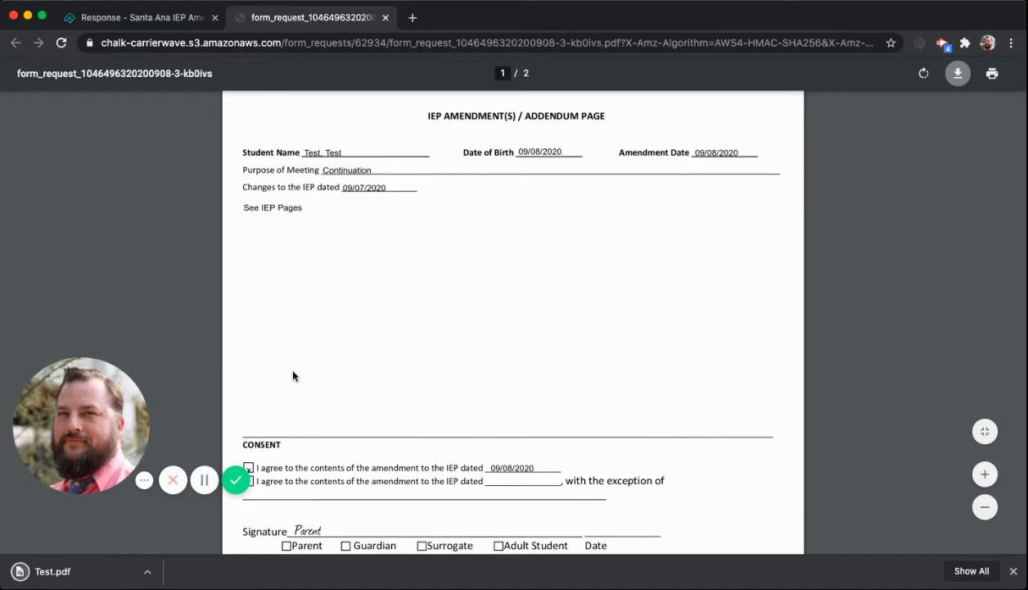
pyautogui.moveTo(140, 537)
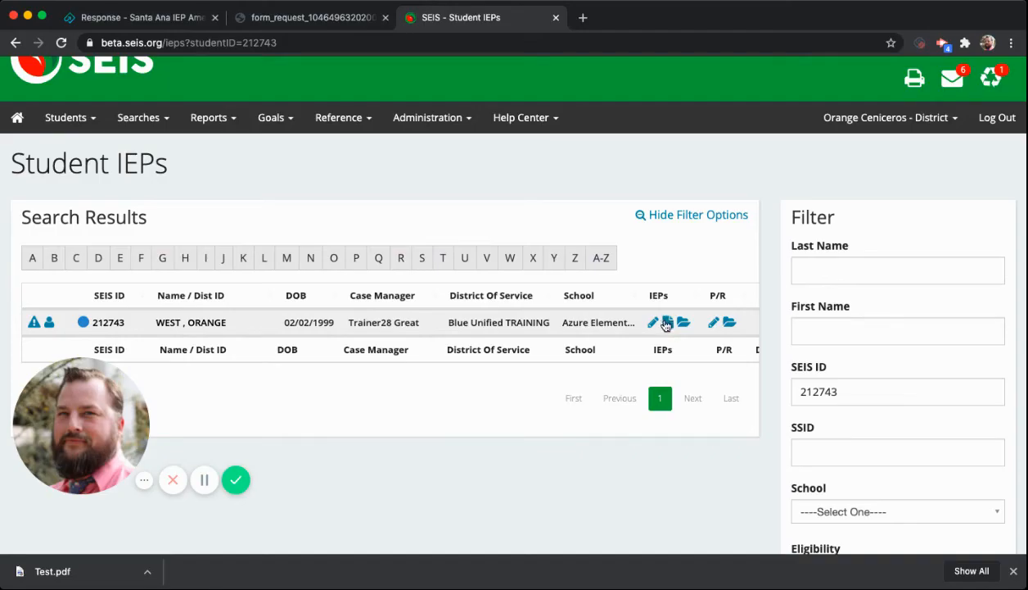
# Open the student's affirmed IEP Attachments tab and add a new attachment
pyautogui.click(666, 321)
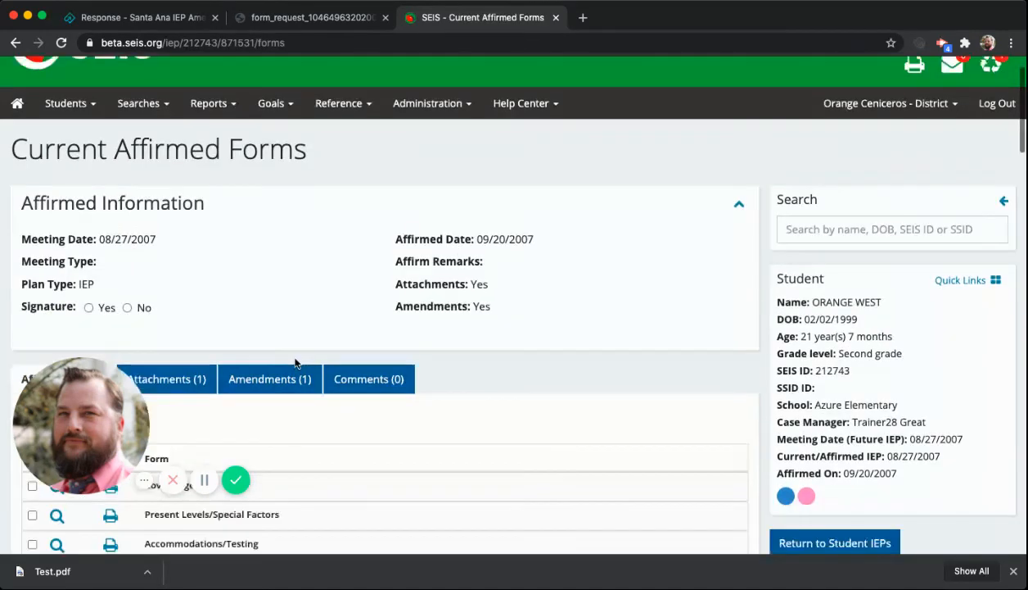
pyautogui.scroll(-3)
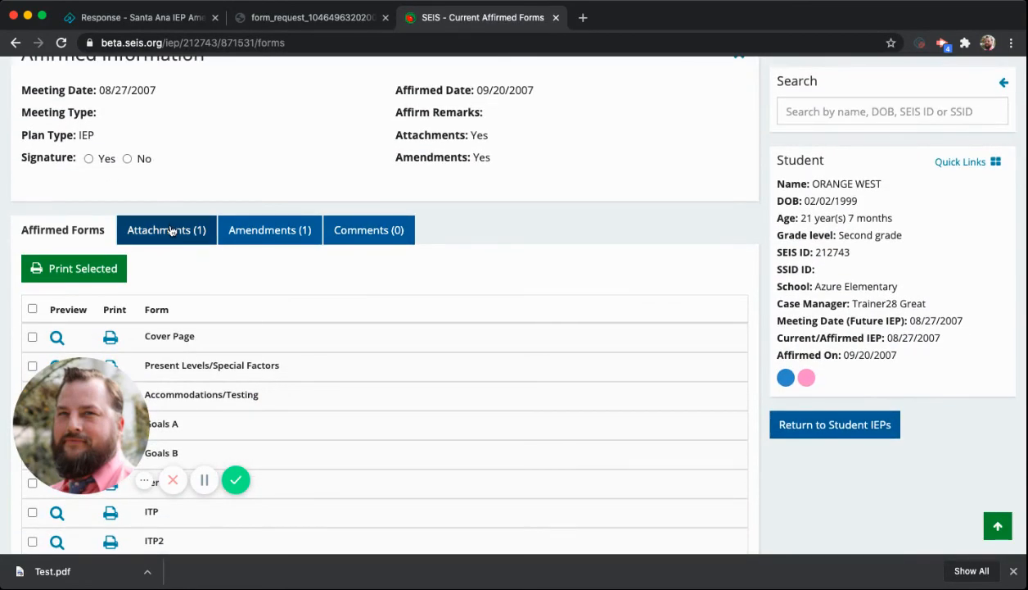
pyautogui.click(167, 229)
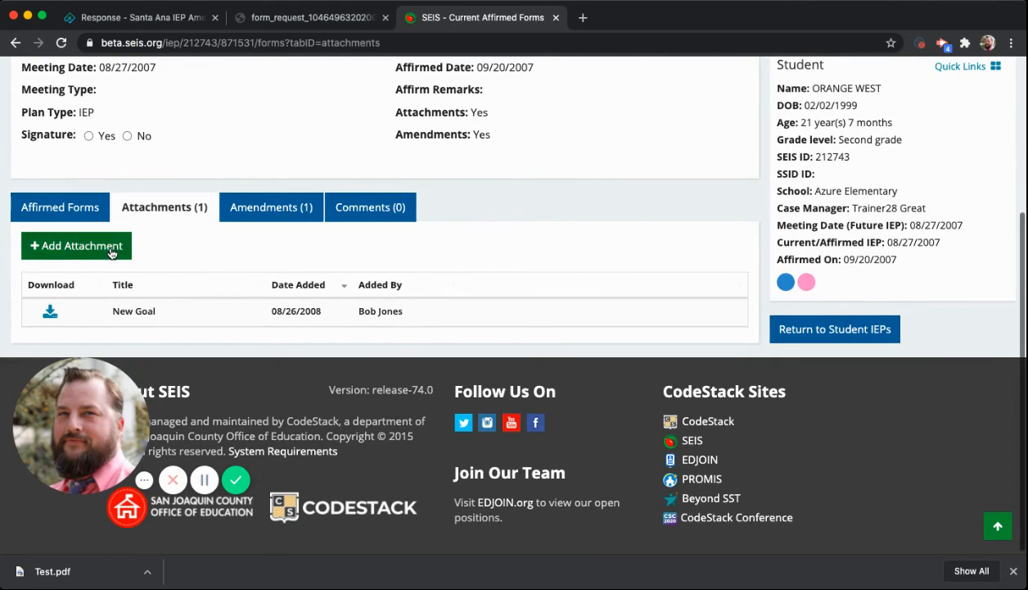
pyautogui.click(76, 246)
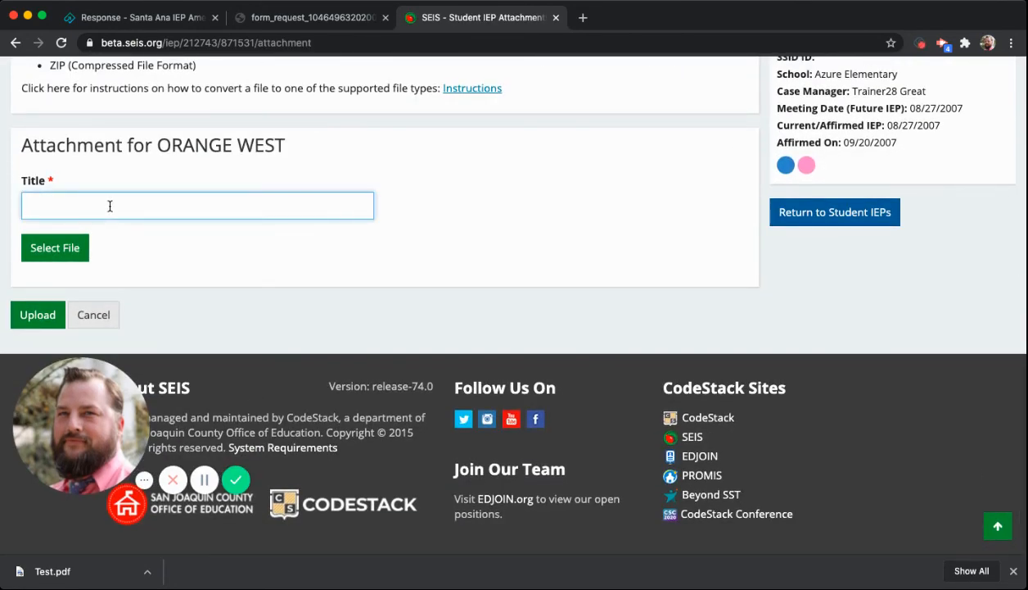
# Attach Test.pdf to the student's IEP titled 'Signature Page' and upload it
pyautogui.write('Signature Page')
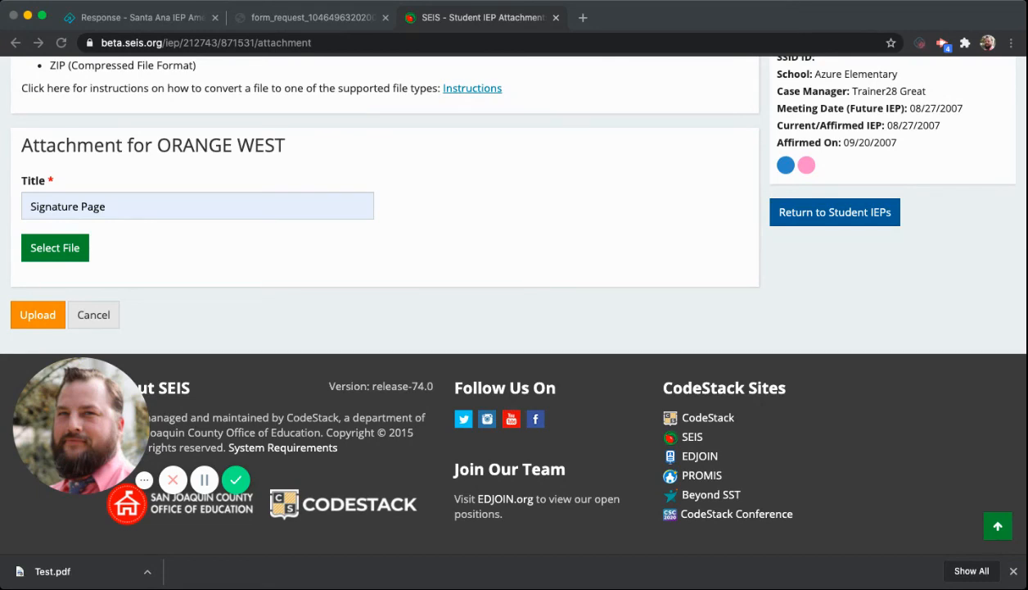
pyautogui.moveTo(772, 365)
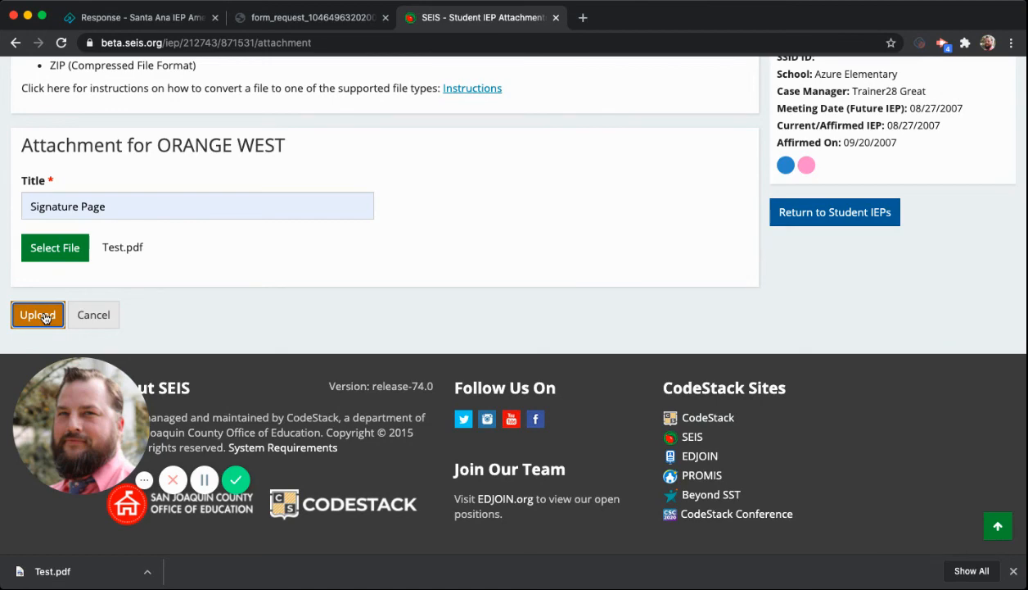
pyautogui.click(37, 314)
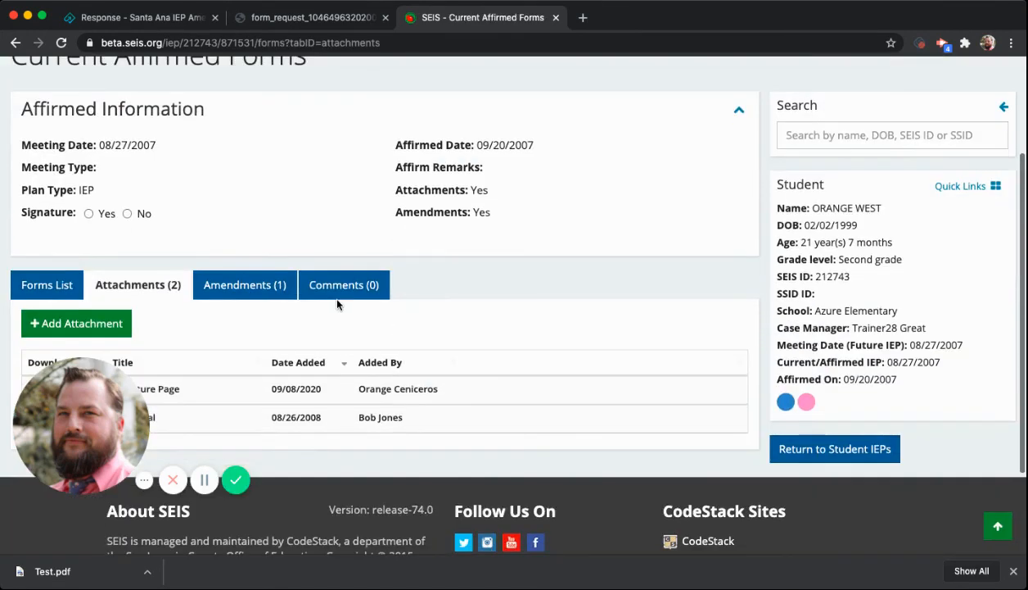
pyautogui.scroll(-3)
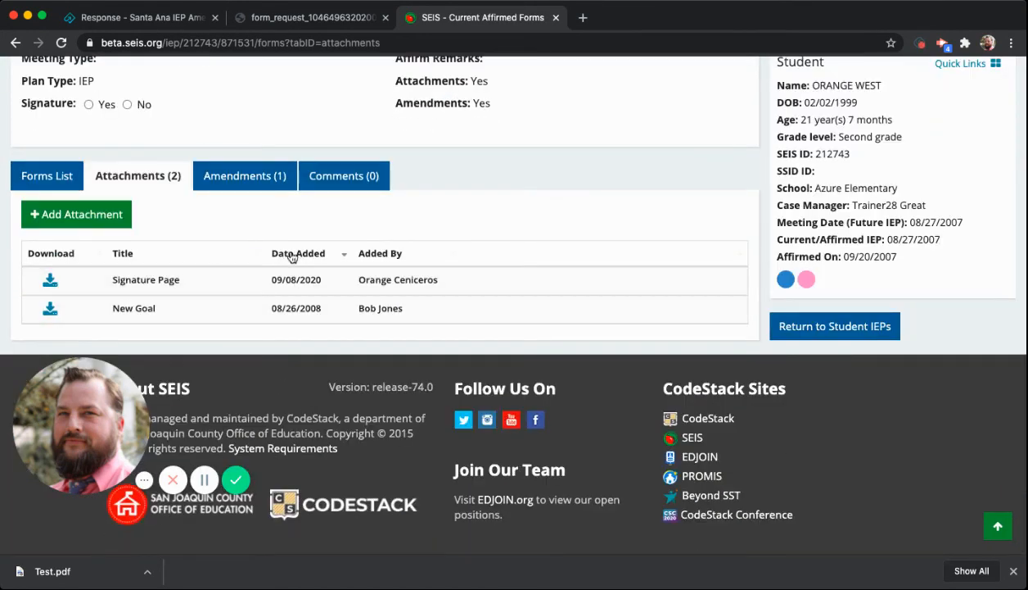
pyautogui.moveTo(205, 478)
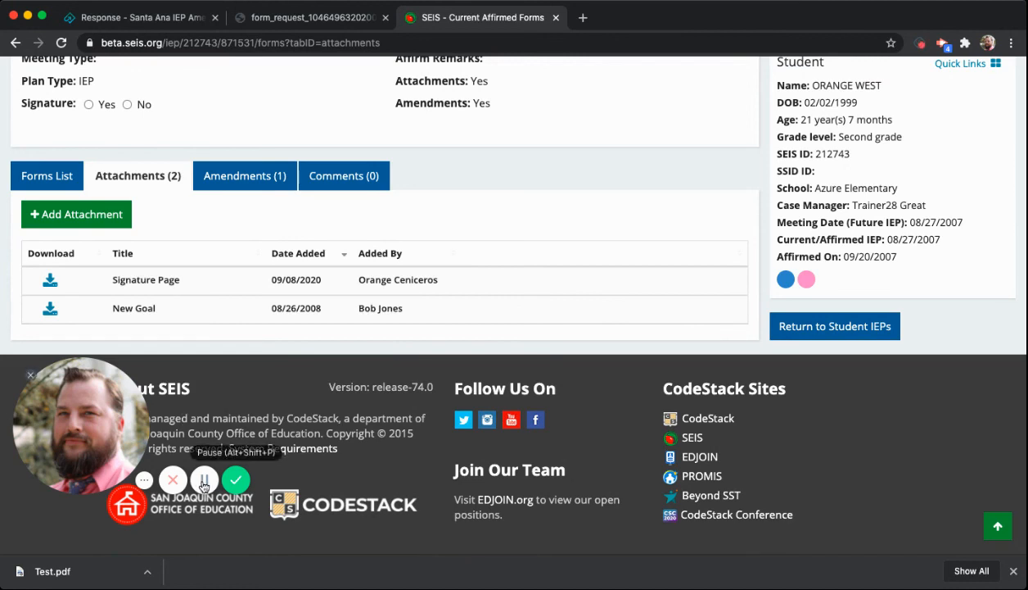